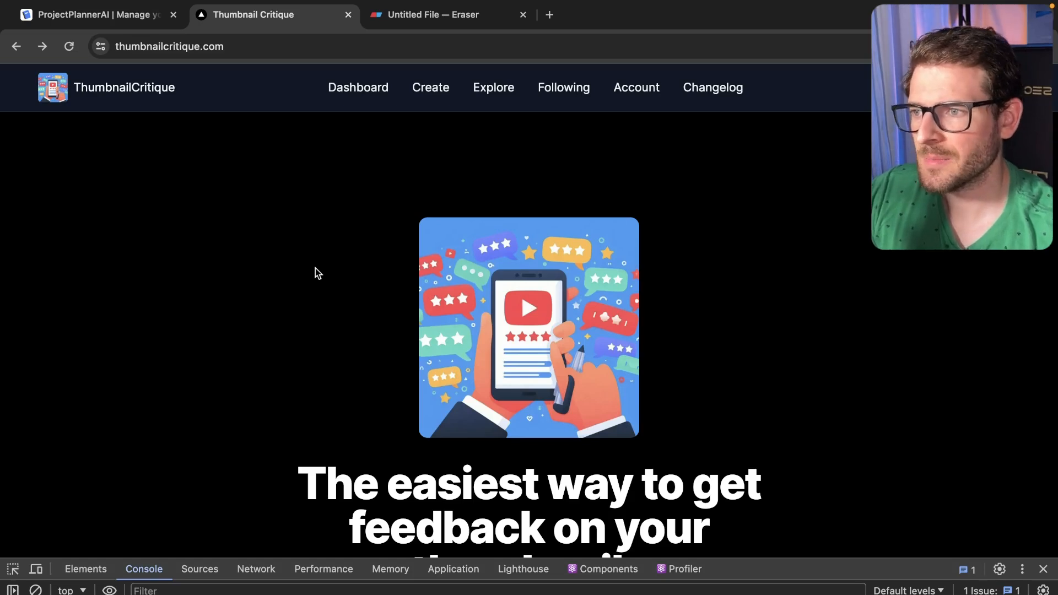
# Step: Bring up the Thumbnail Critique project's changelog in ProjectPlannerAI with its Apr 17 delete-thumbnails entry
pyautogui.click(98, 15)
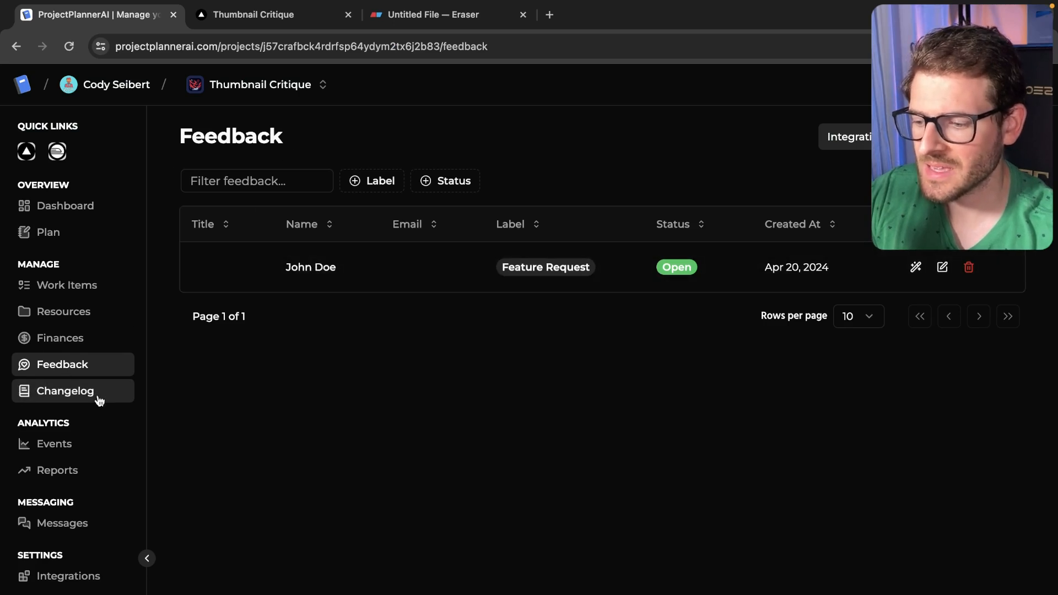
pyautogui.click(64, 390)
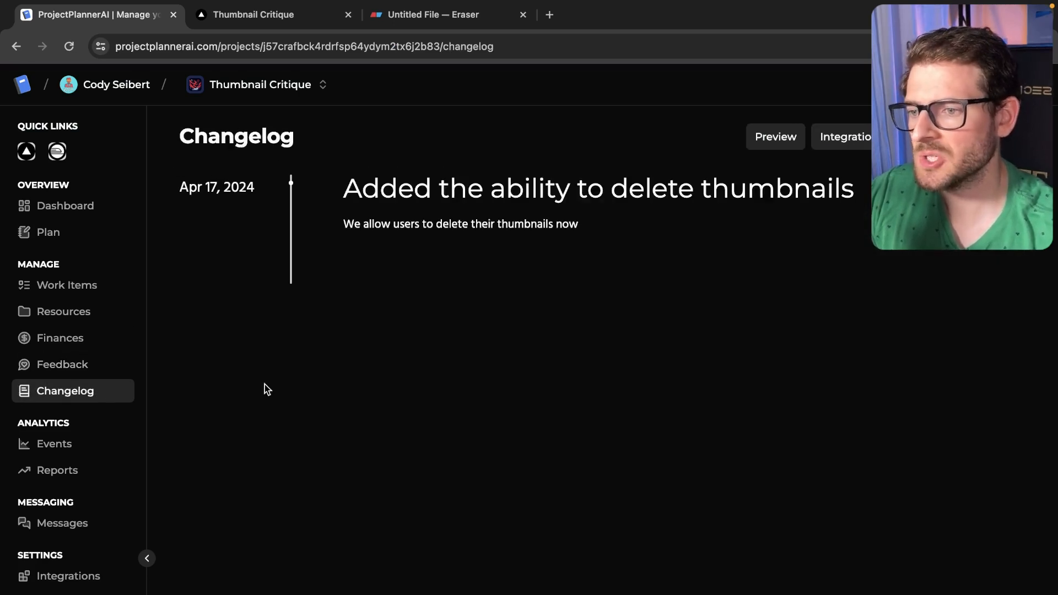
pyautogui.press('F12')
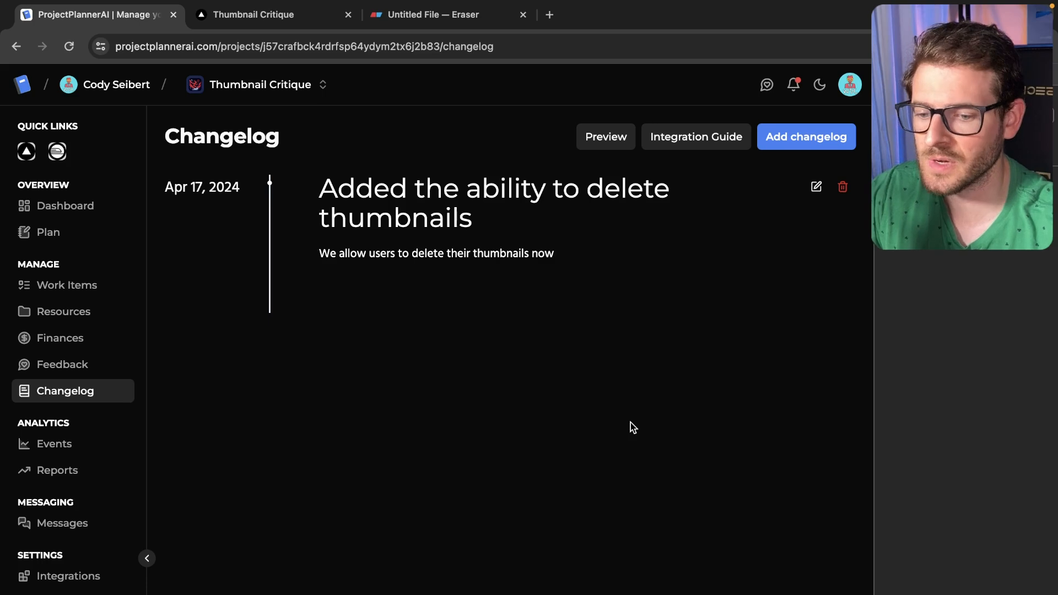
pyautogui.moveTo(617, 405)
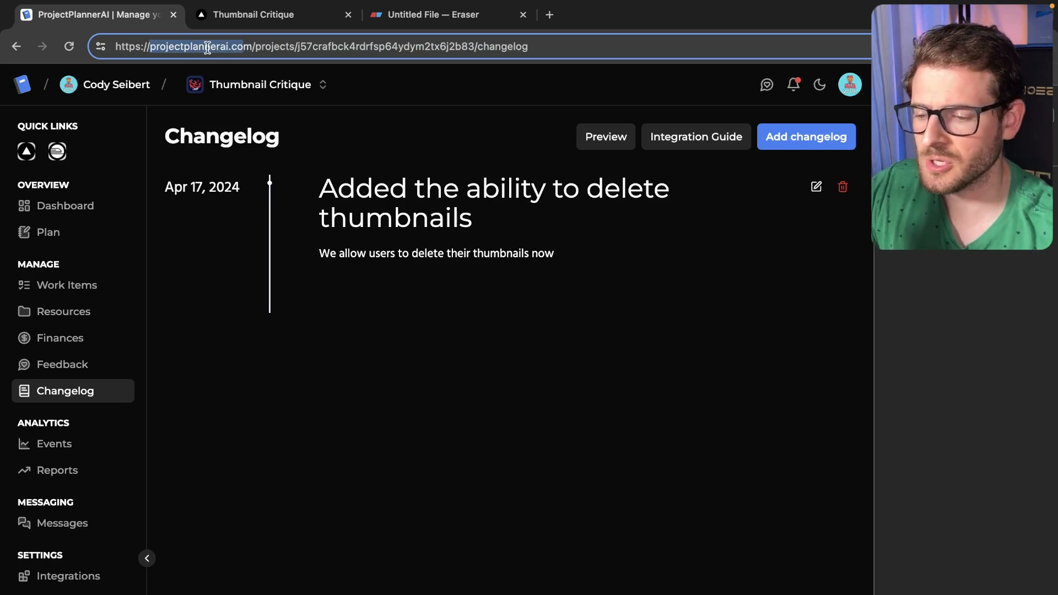
# Step: Visit the live Thumbnail Critique site's Explore and Changelog pages, then return to the planner's changelog
pyautogui.click(257, 84)
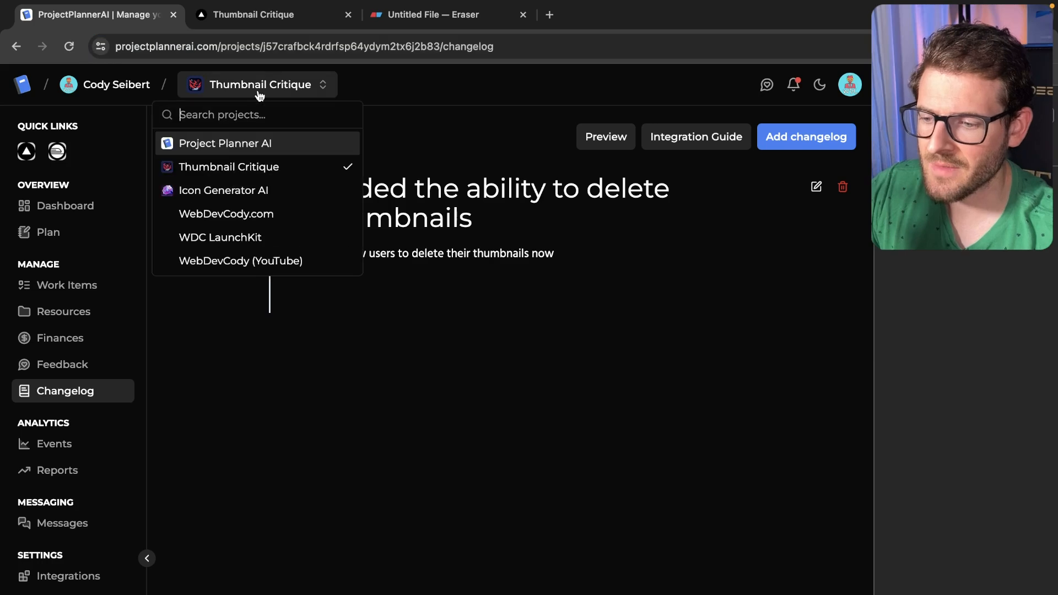
pyautogui.click(256, 84)
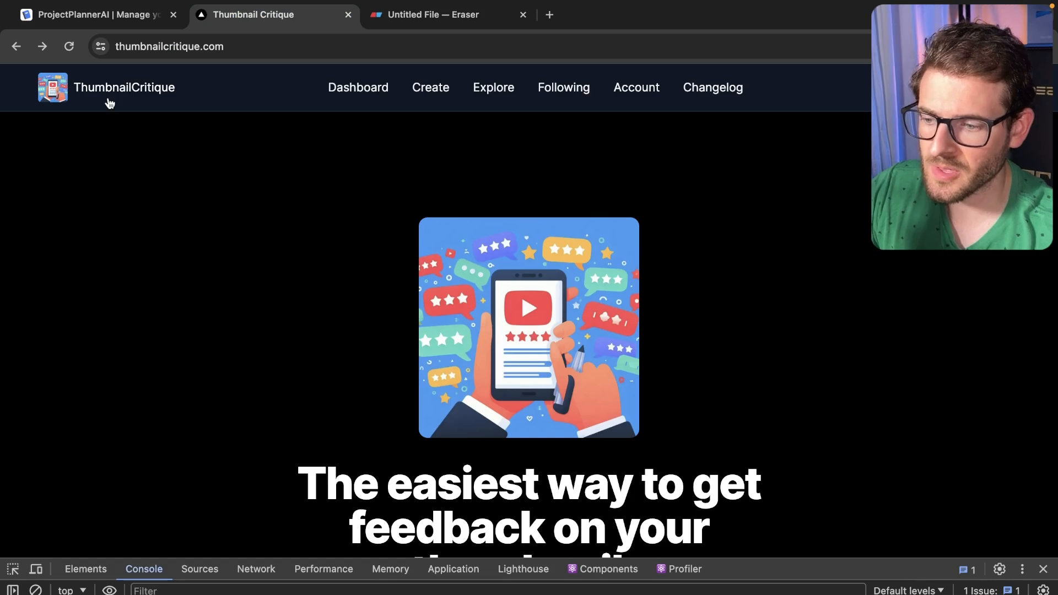
pyautogui.moveTo(431, 87)
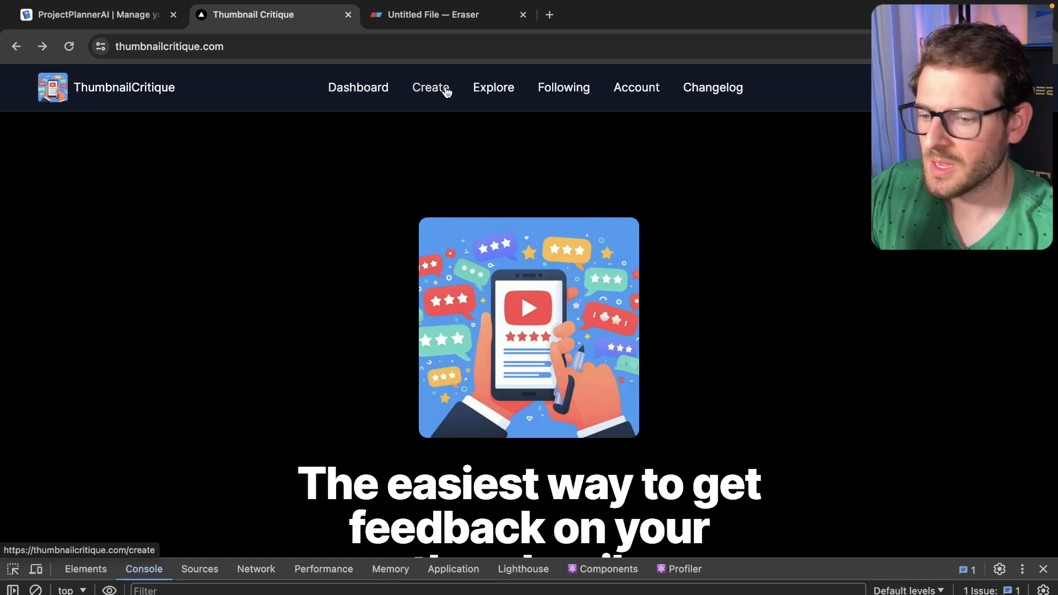
pyautogui.moveTo(494, 91)
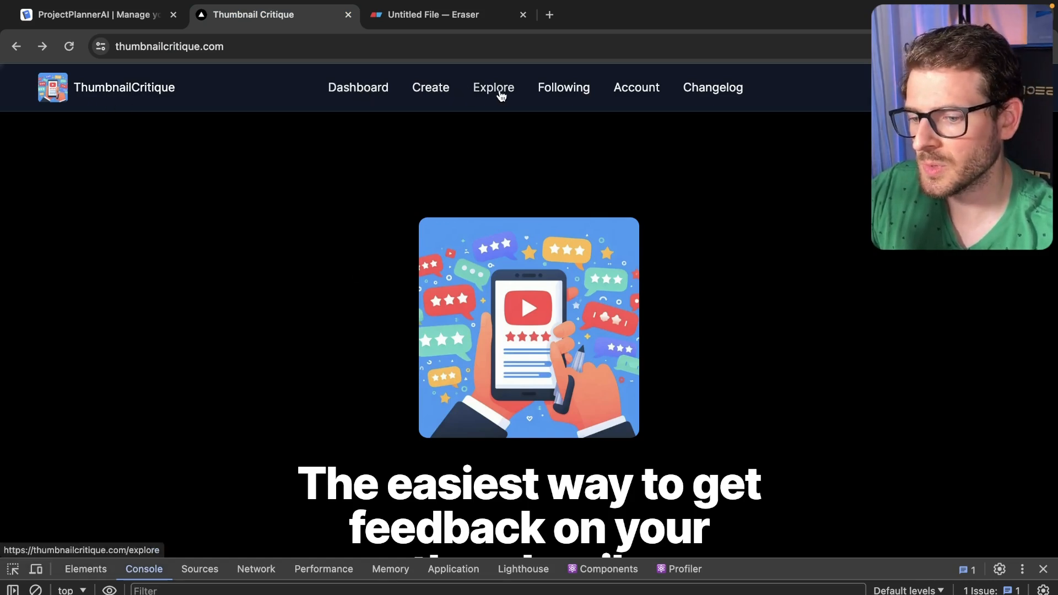
pyautogui.click(493, 87)
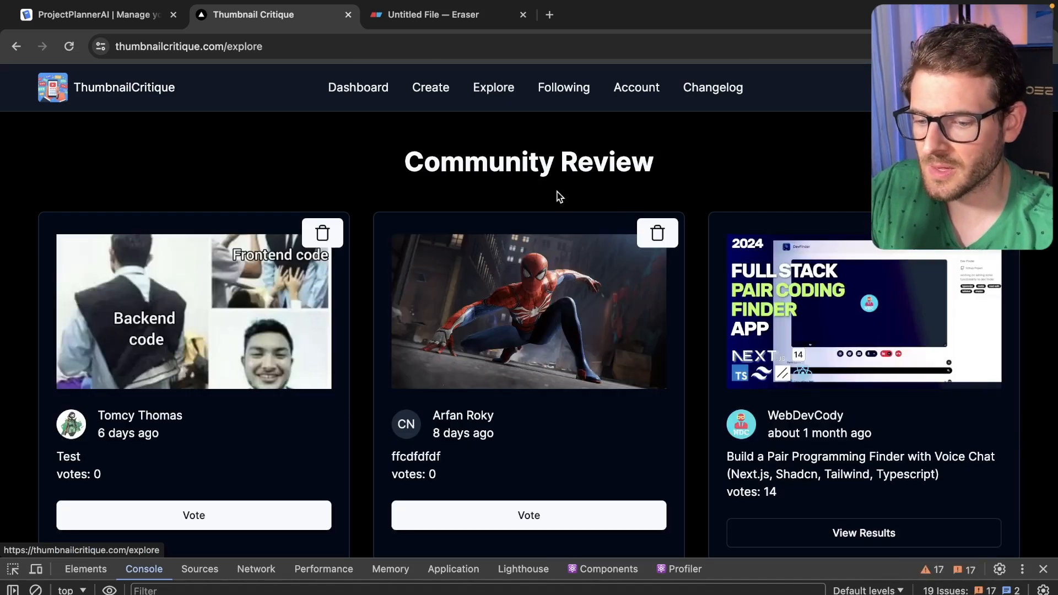
pyautogui.moveTo(664, 164)
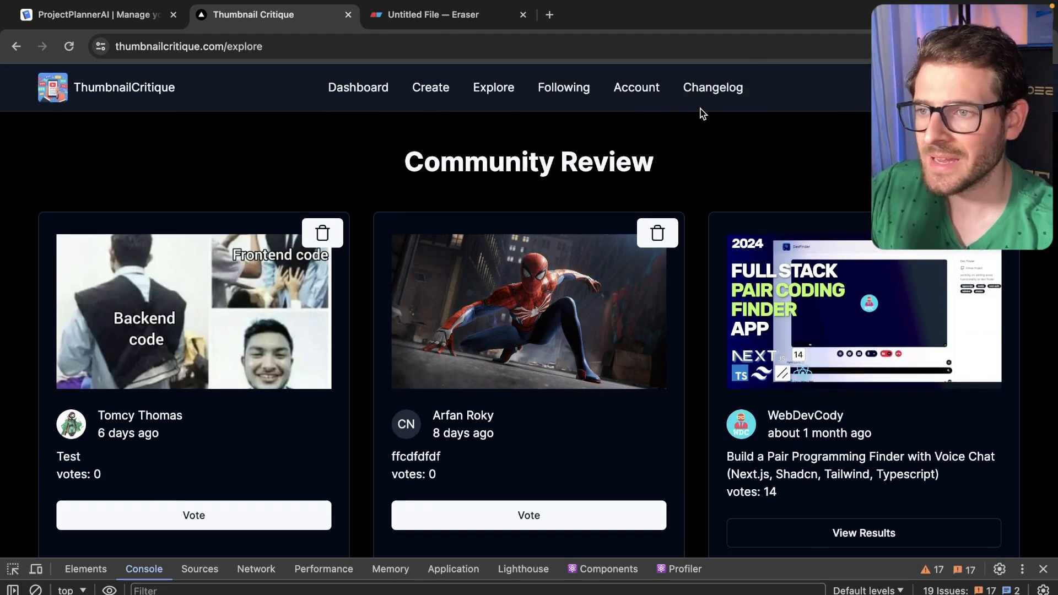
pyautogui.moveTo(713, 87)
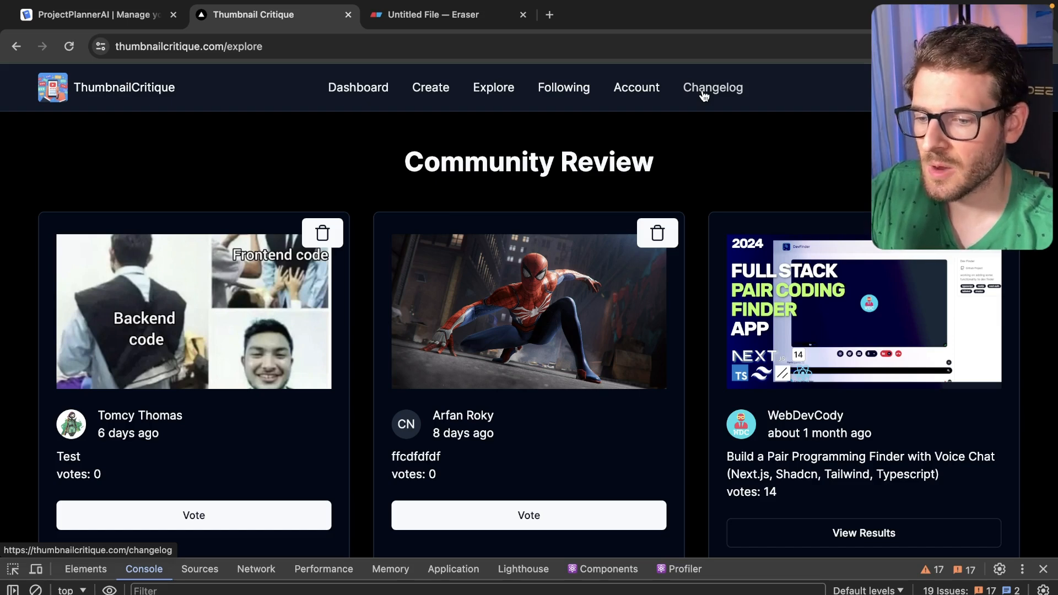
pyautogui.click(712, 87)
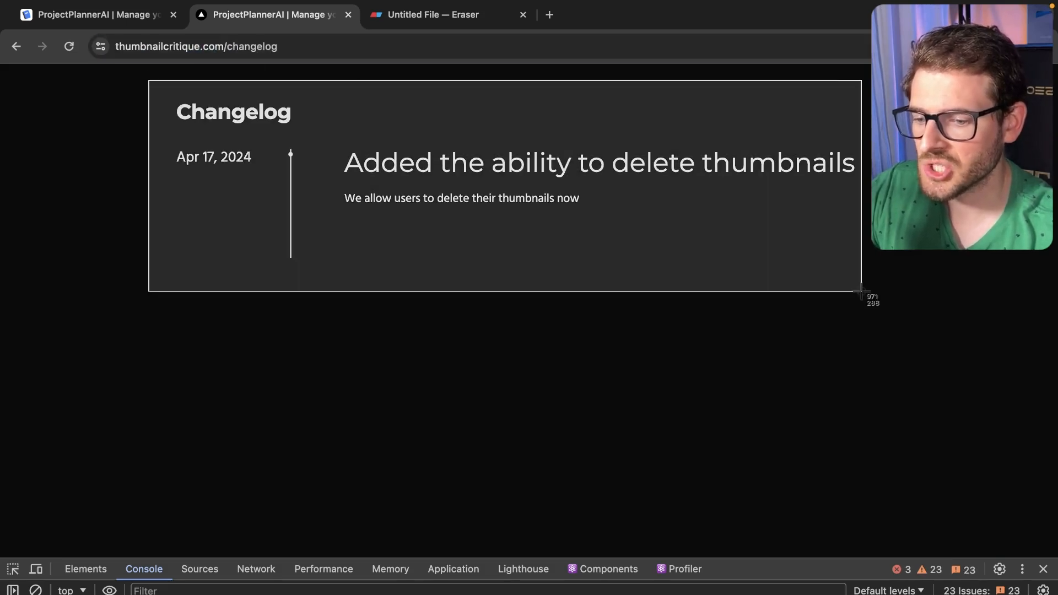
pyautogui.click(95, 14)
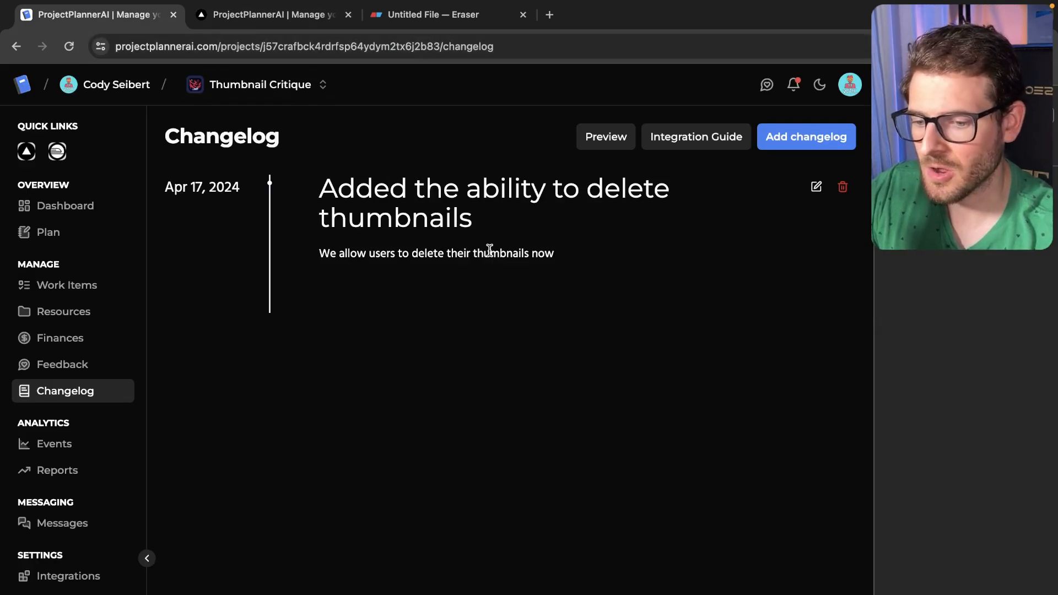
# Step: Create a changelog entry titled 'Pretend I added a new feature' with the post 'Just kidding'
pyautogui.click(806, 136)
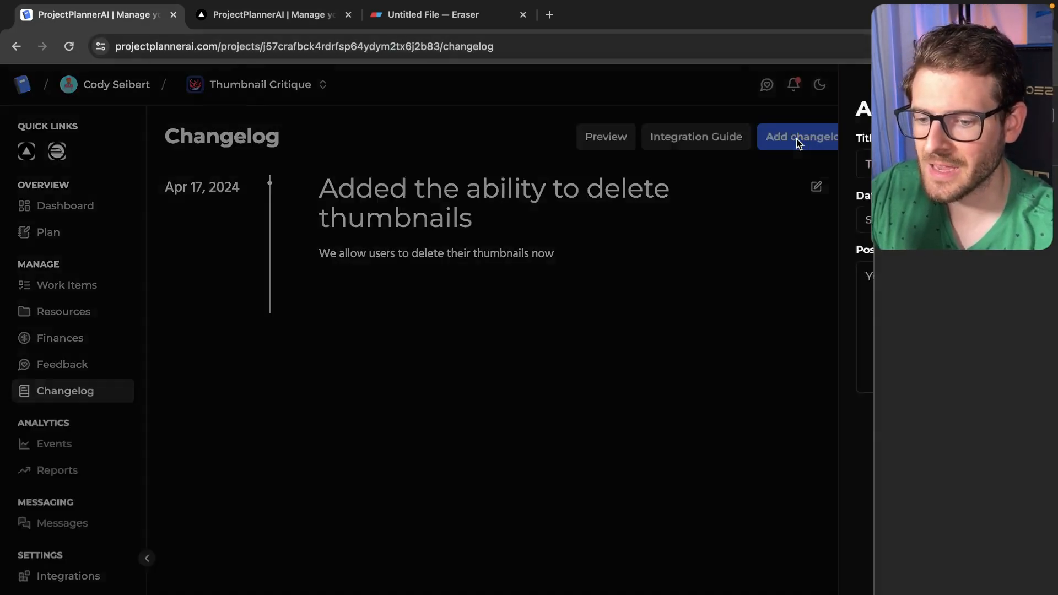
pyautogui.click(800, 136)
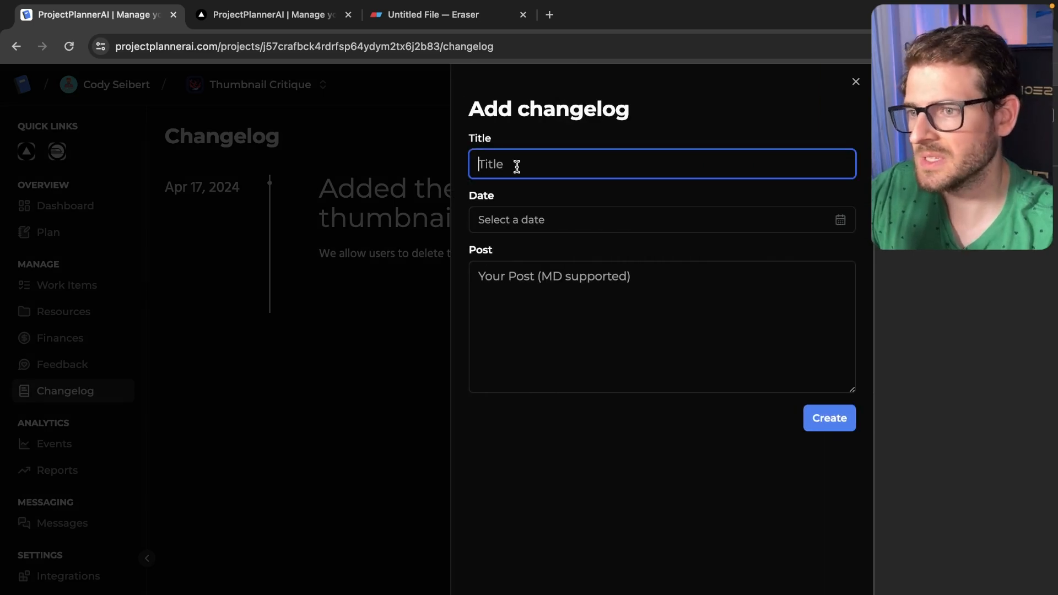
pyautogui.write('Pretend I adde')
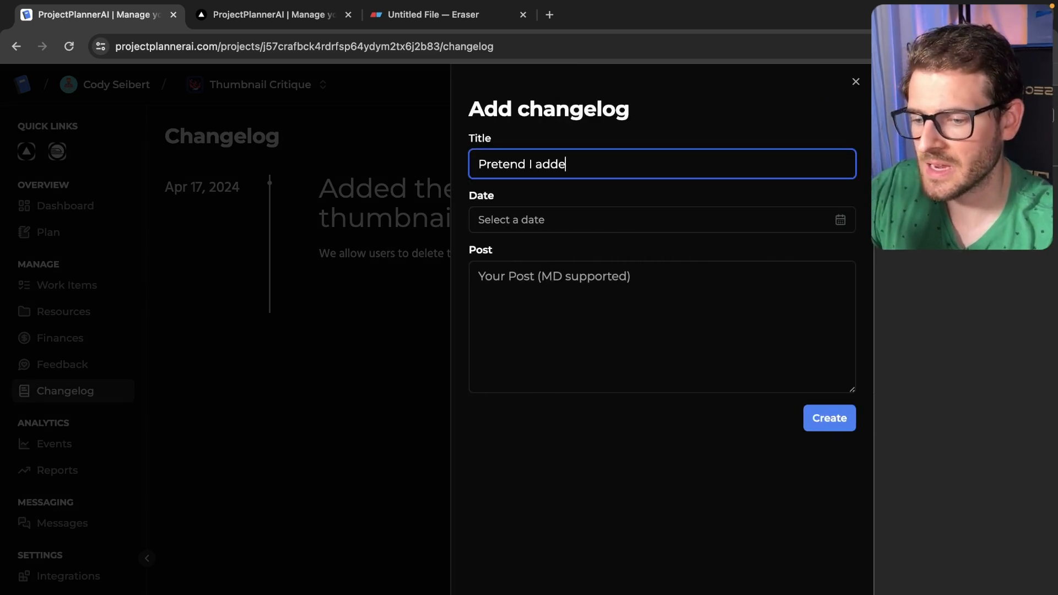
pyautogui.write('d a new feature')
pyautogui.click(662, 326)
pyautogui.write('J')
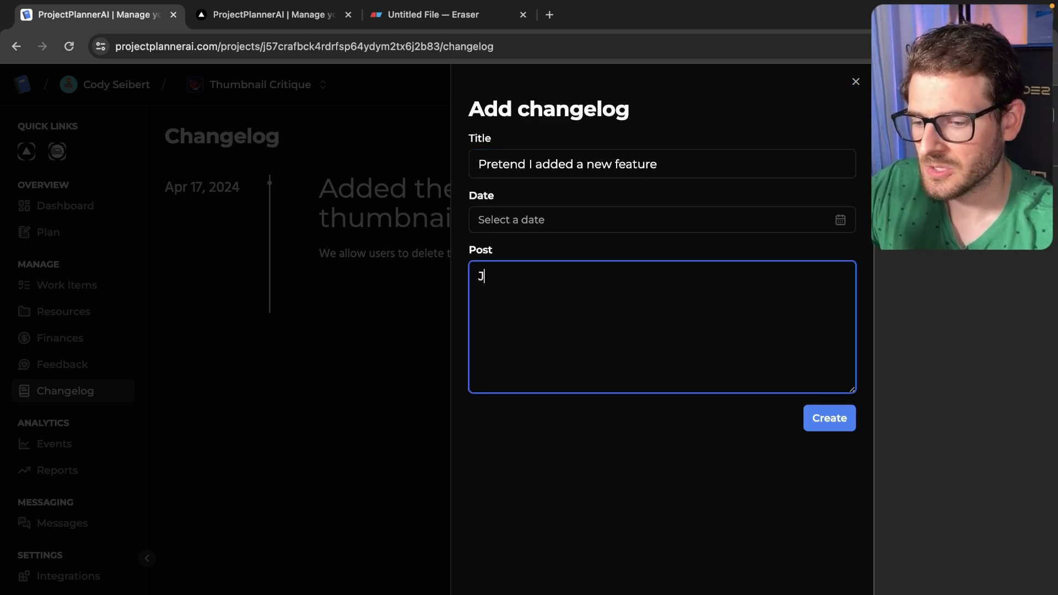
pyautogui.write('ust kidding')
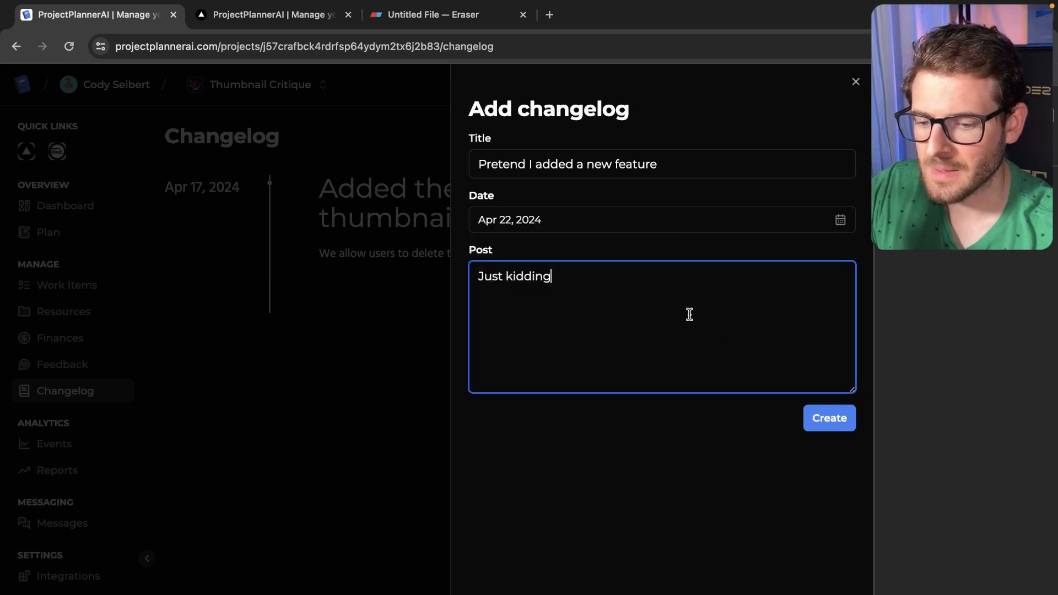
pyautogui.click(829, 418)
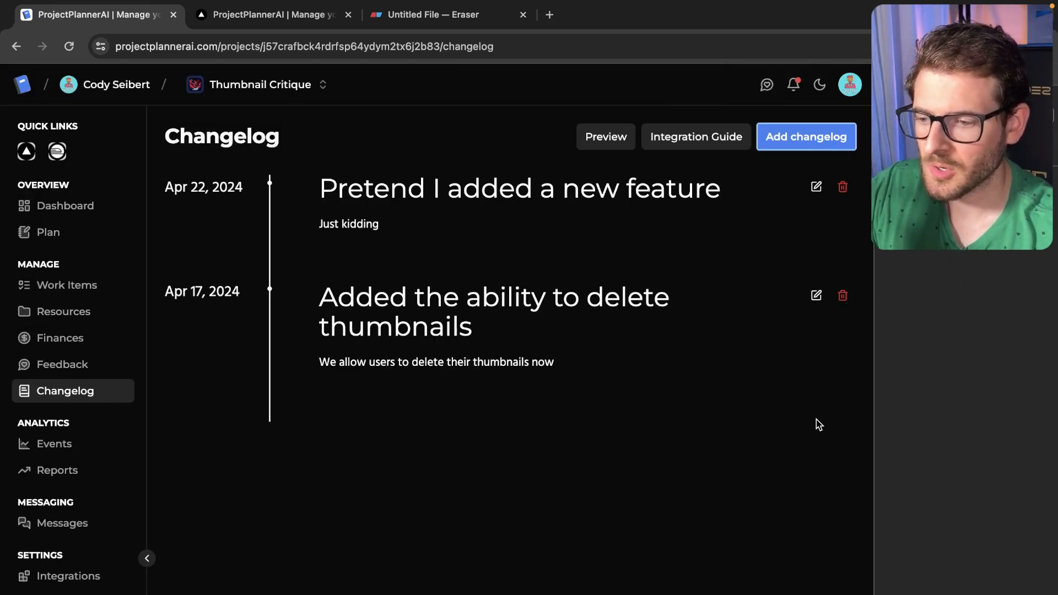
# Step: Check the live site's /changelog for the new Apr 22 entry, then view next.config.js in VS Code
pyautogui.click(270, 14)
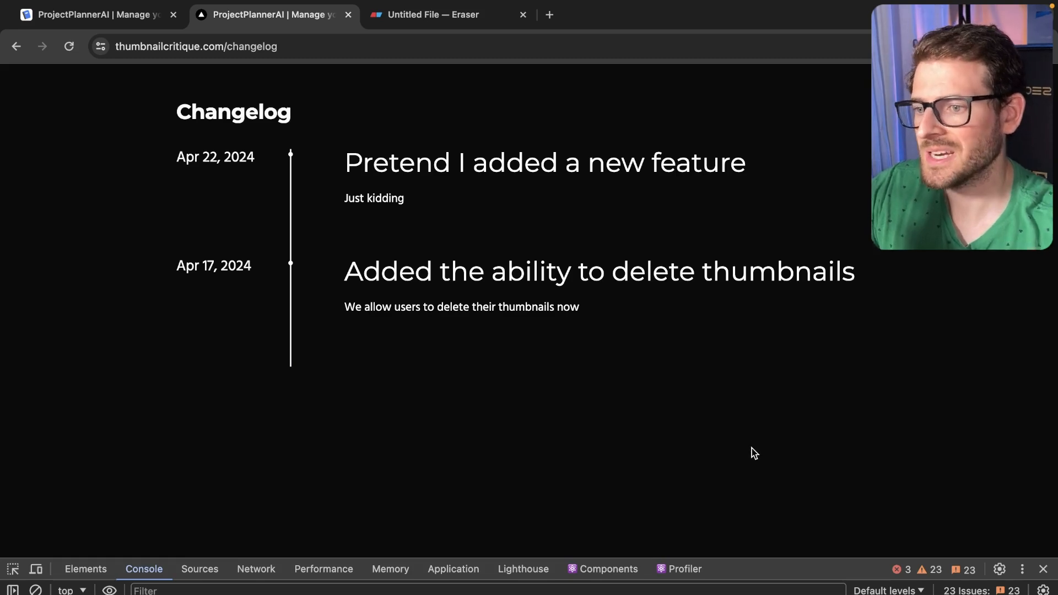
pyautogui.moveTo(370, 300)
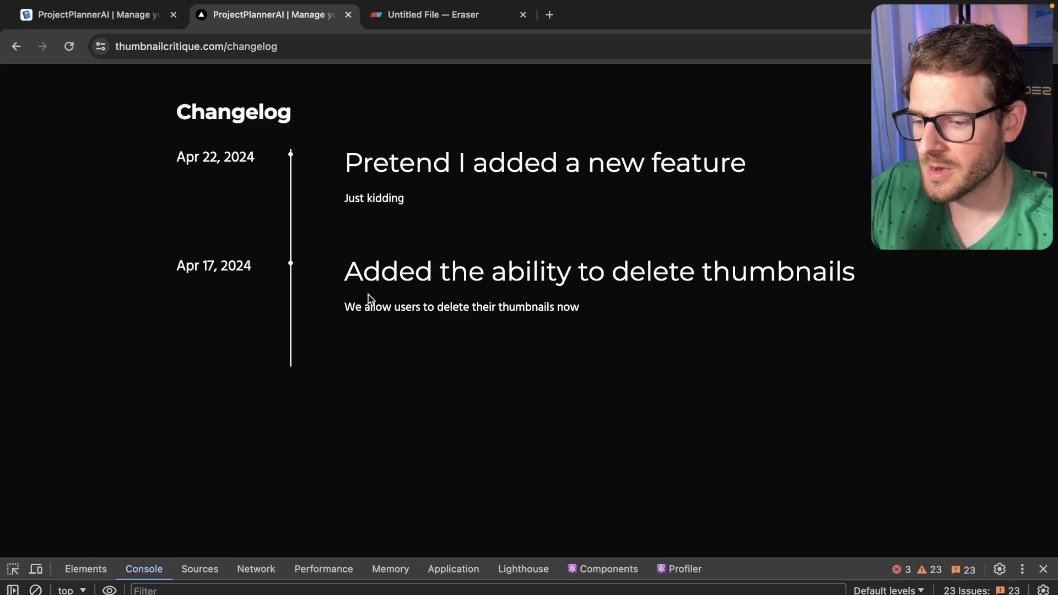
pyautogui.moveTo(42, 45)
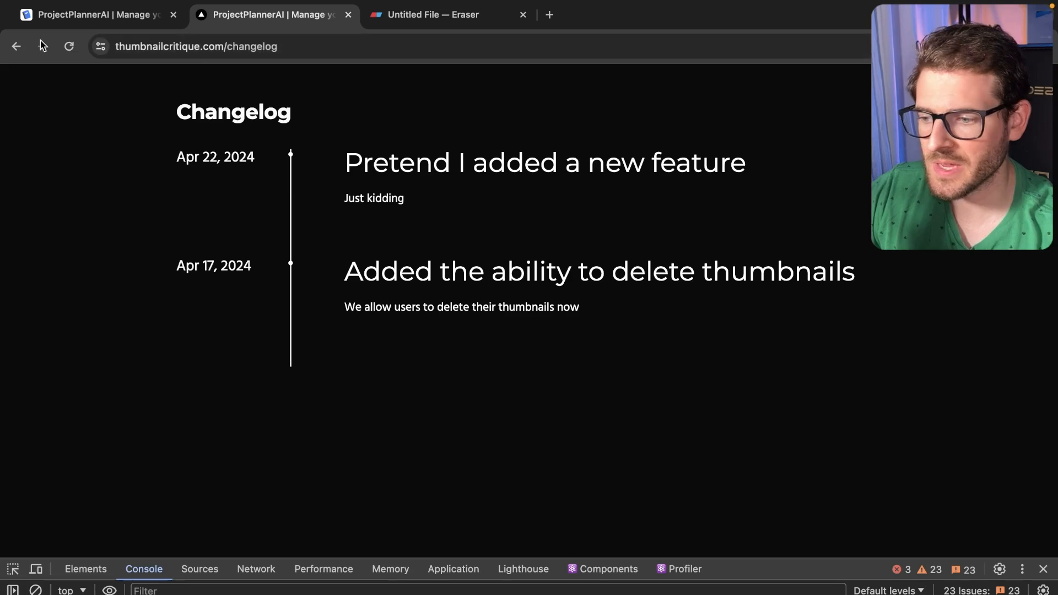
pyautogui.click(197, 46)
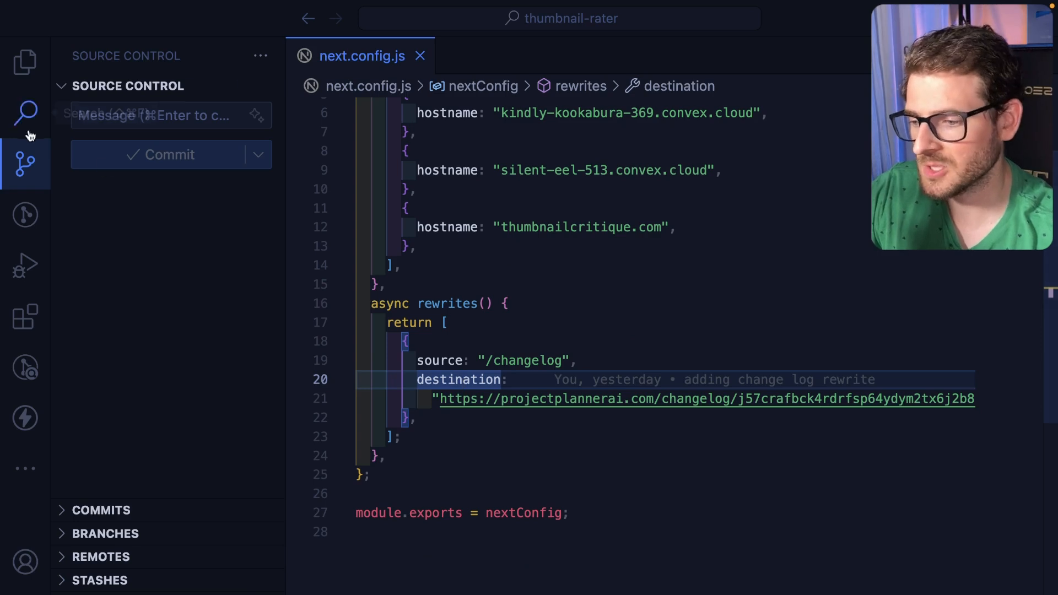
pyautogui.click(25, 62)
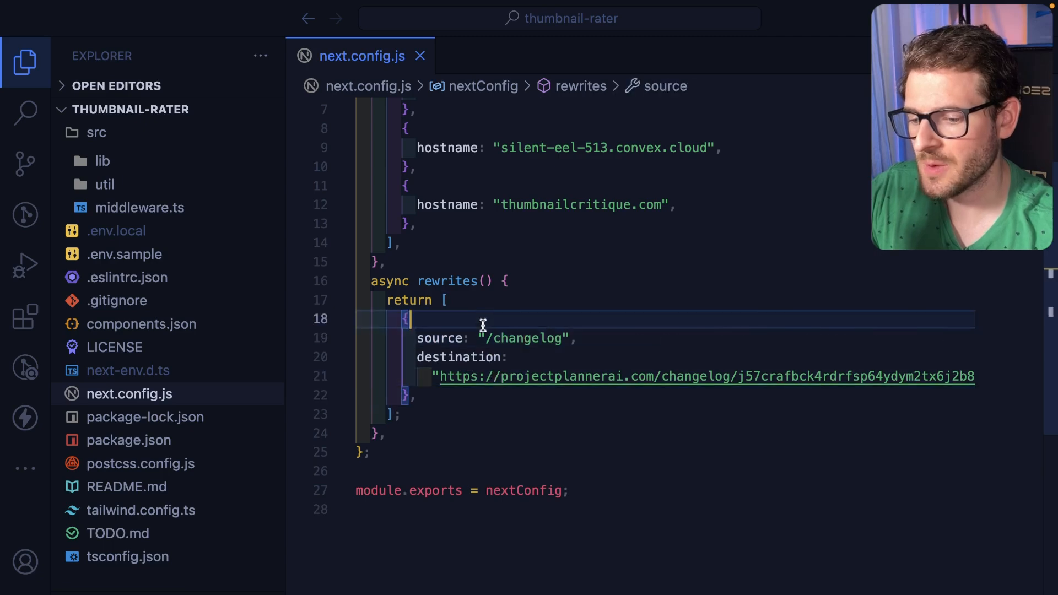
pyautogui.doubleClick(522, 337)
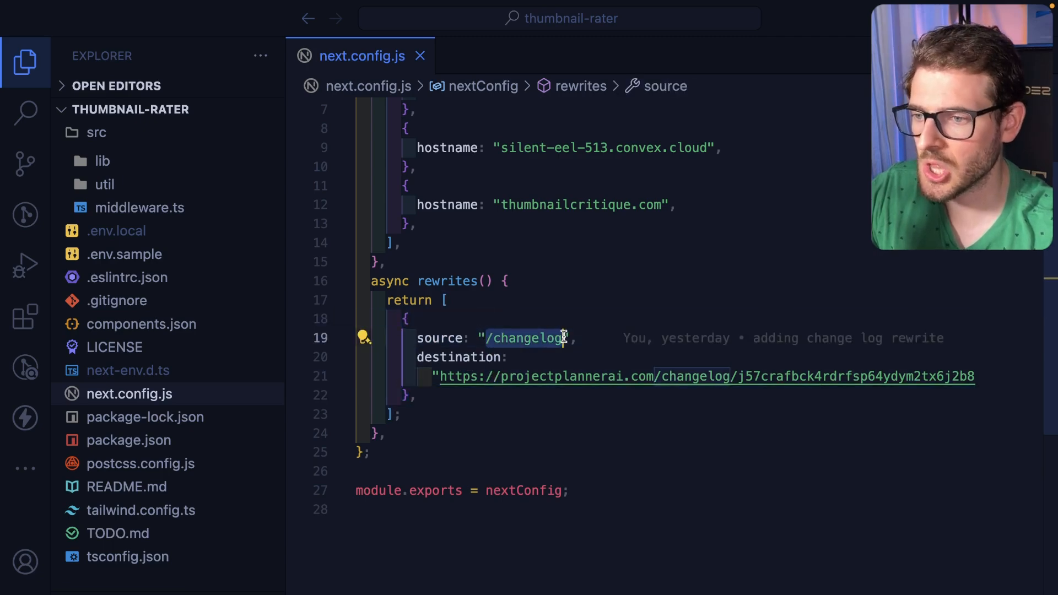
pyautogui.click(253, 14)
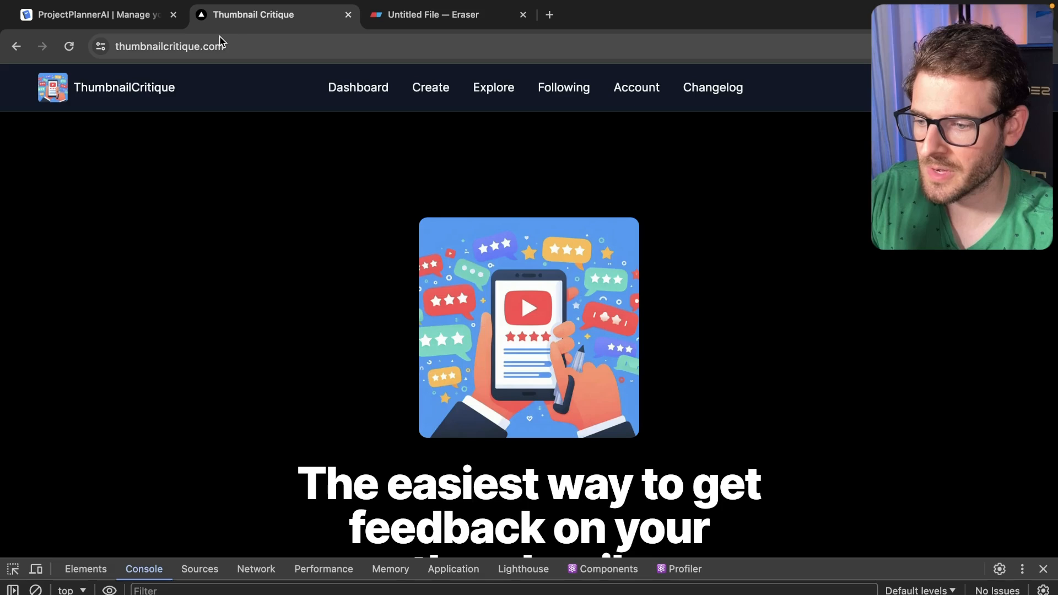
pyautogui.write('https://thumbnailcritique.com/changelog')
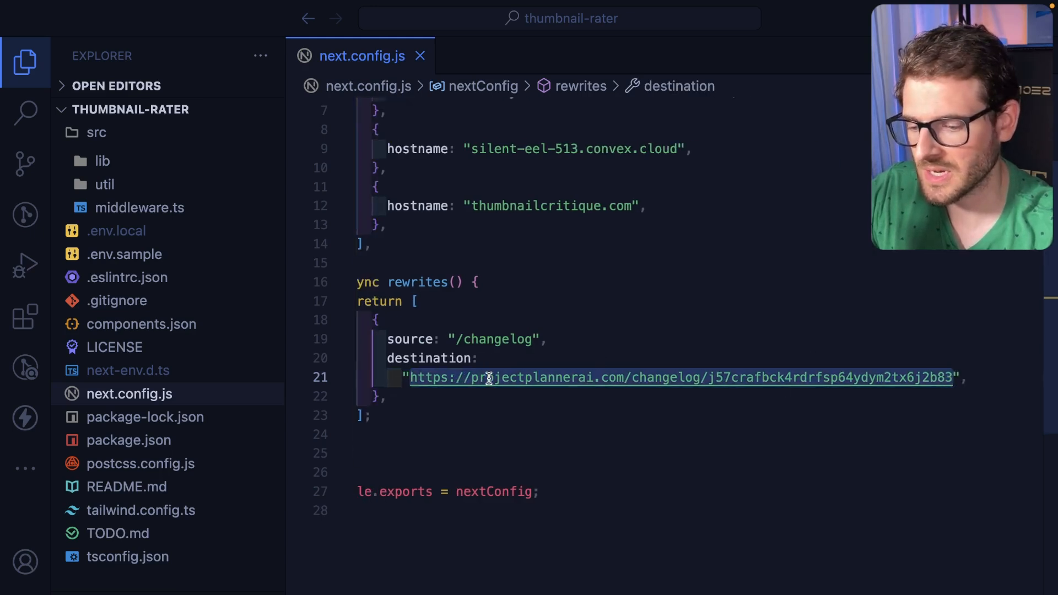
pyautogui.click(25, 62)
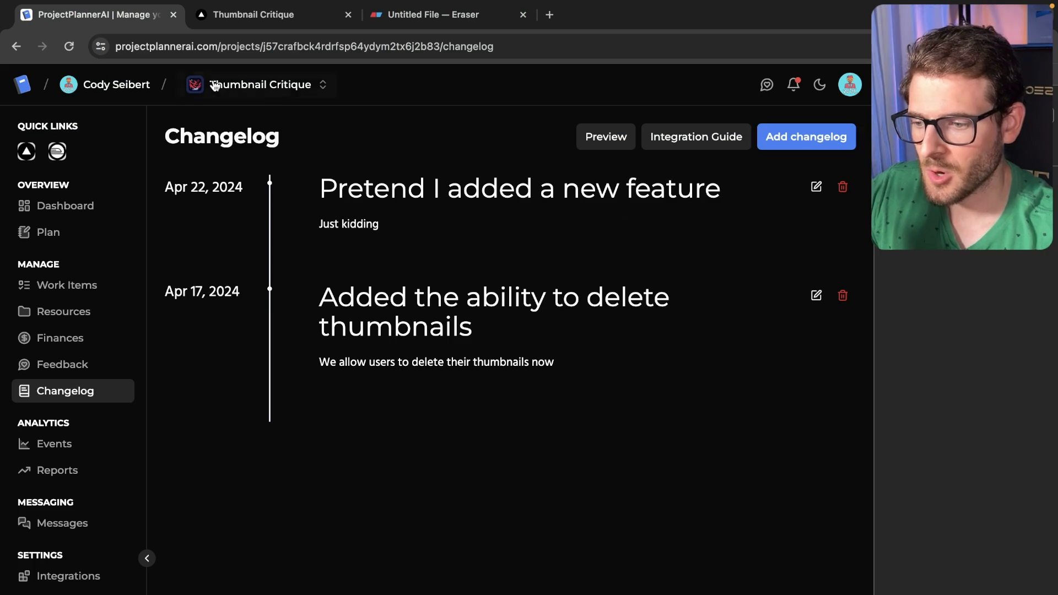
# Step: Preview the public changelog, confirm thumbnailcritique.com/changelog serves the same entries, then switch to Eraser
pyautogui.click(605, 137)
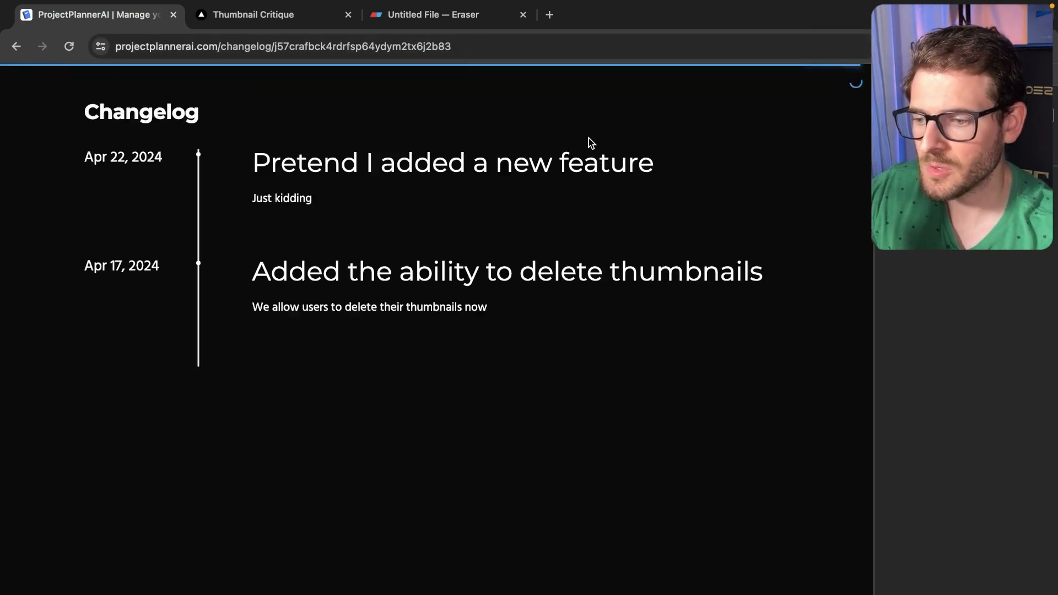
pyautogui.click(314, 46)
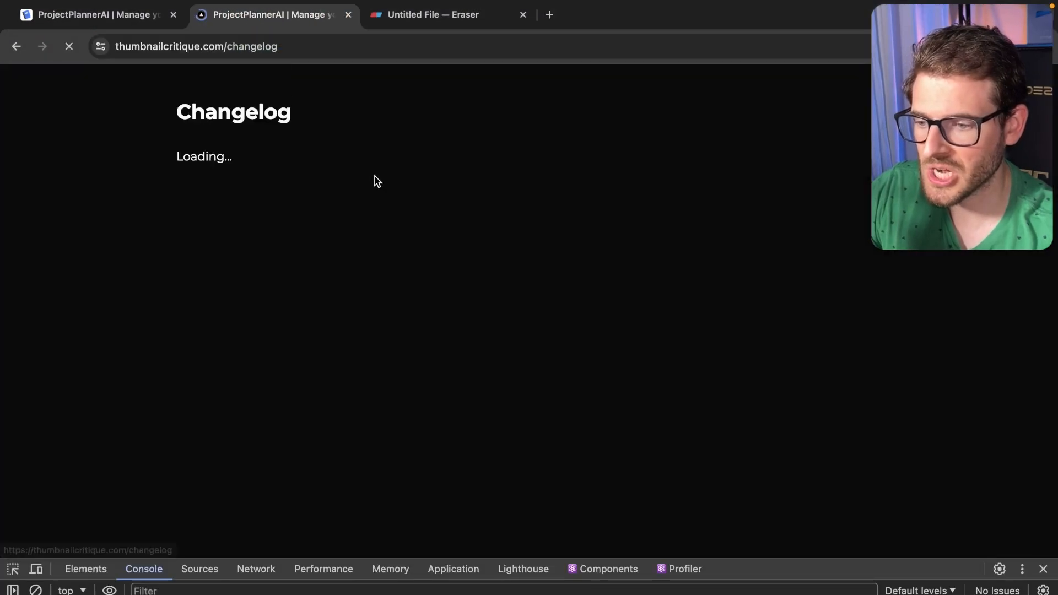
pyautogui.click(214, 46)
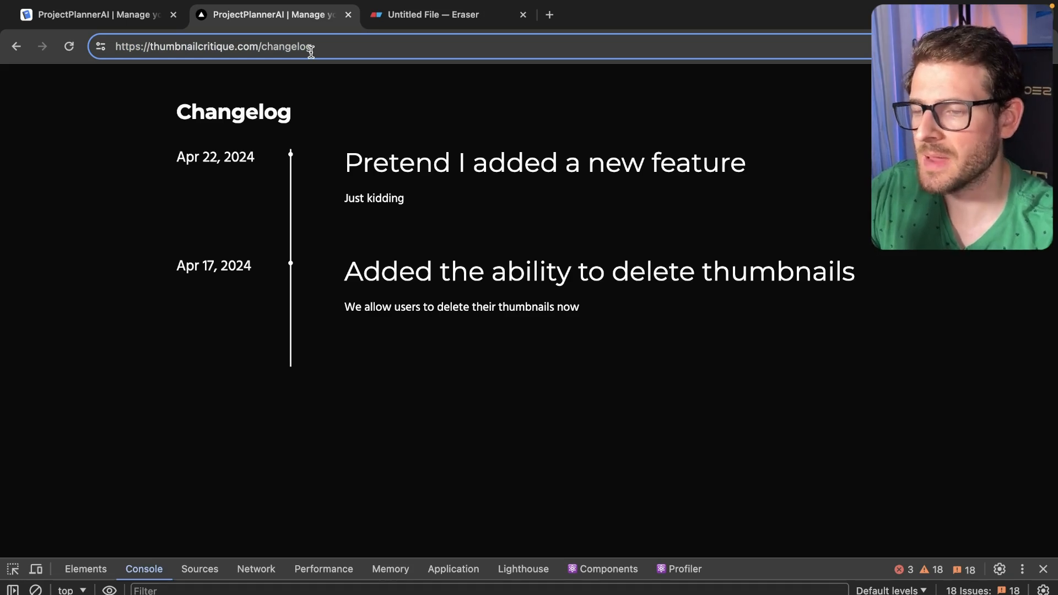
pyautogui.moveTo(280, 84)
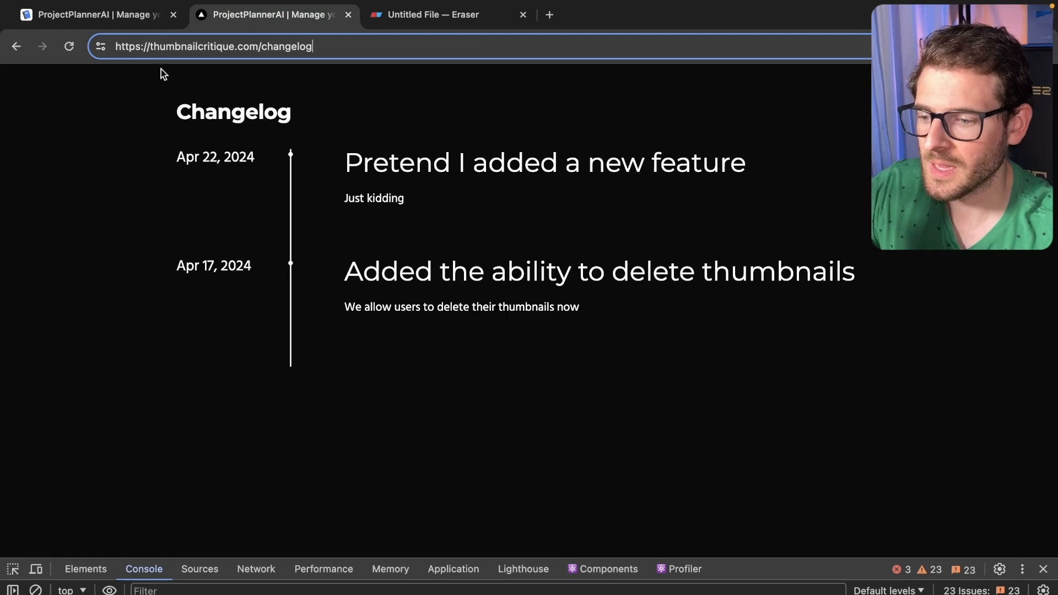
pyautogui.click(448, 14)
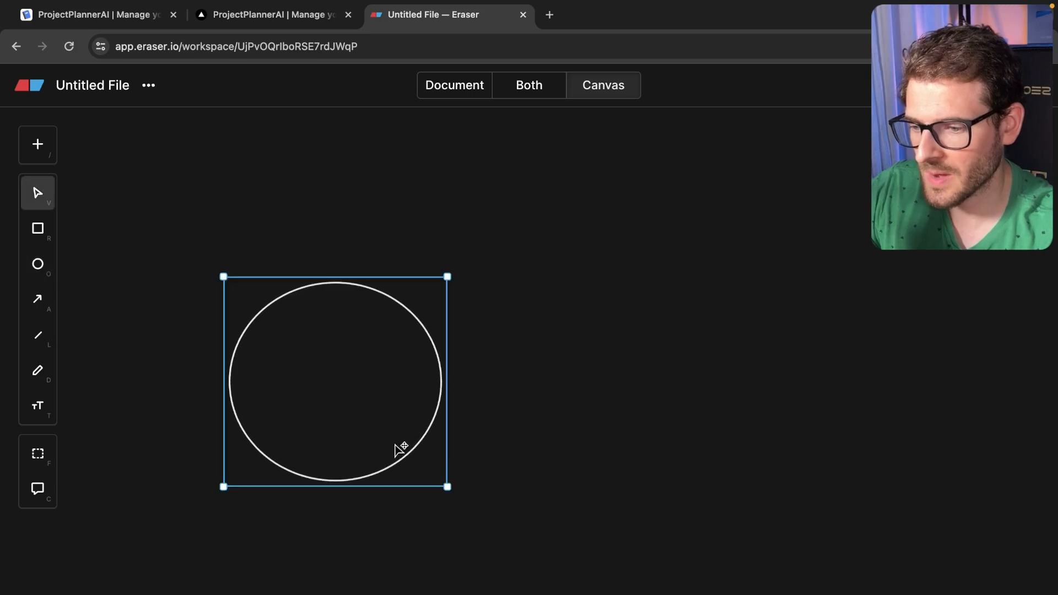
# Step: Label the circle as the thumbnailcritique nextjs app and connect a user to it with a /changelog arrow
pyautogui.write('nextjs')
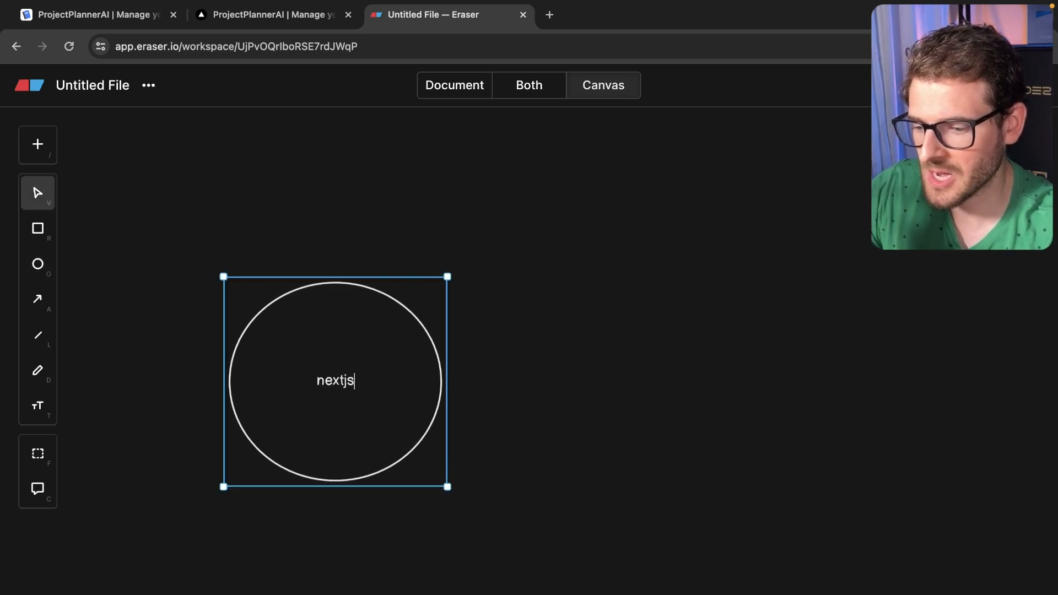
pyautogui.write('thumbnailcritique.com')
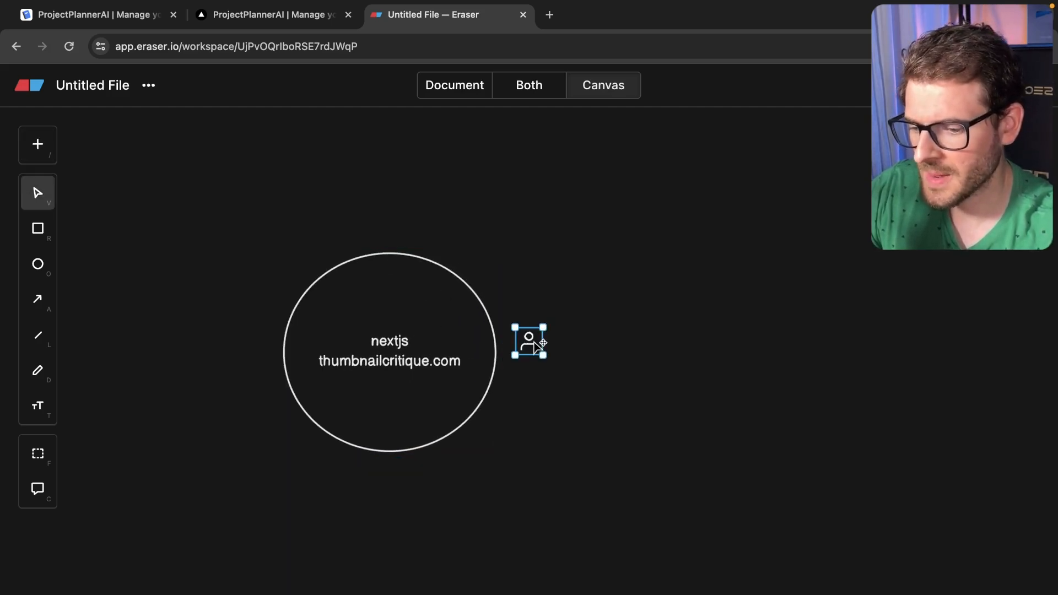
pyautogui.moveTo(528, 341); pyautogui.dragTo(133, 342)
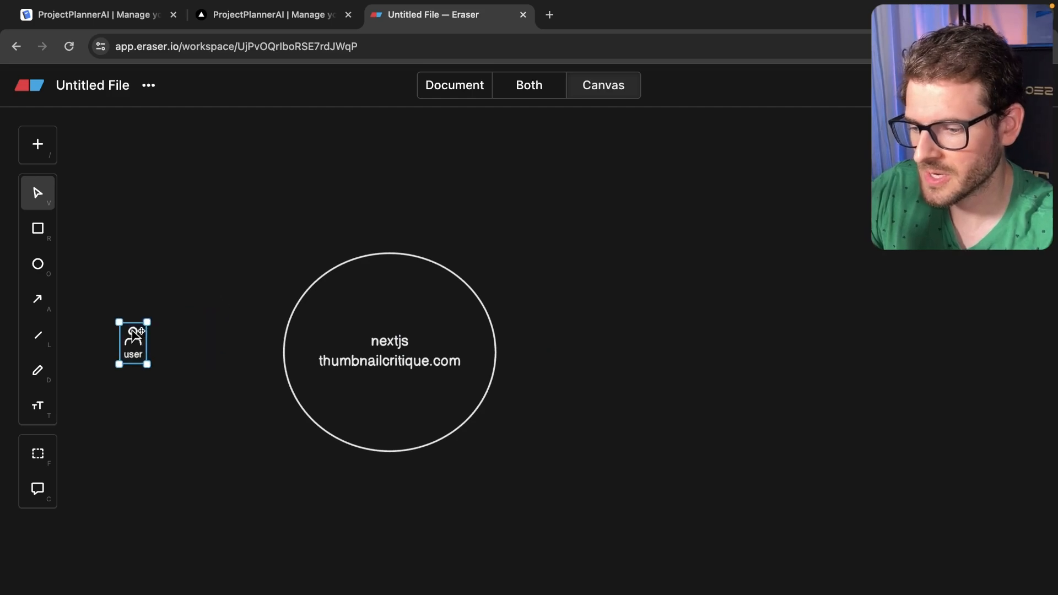
pyautogui.moveTo(146, 342); pyautogui.dragTo(281, 351)
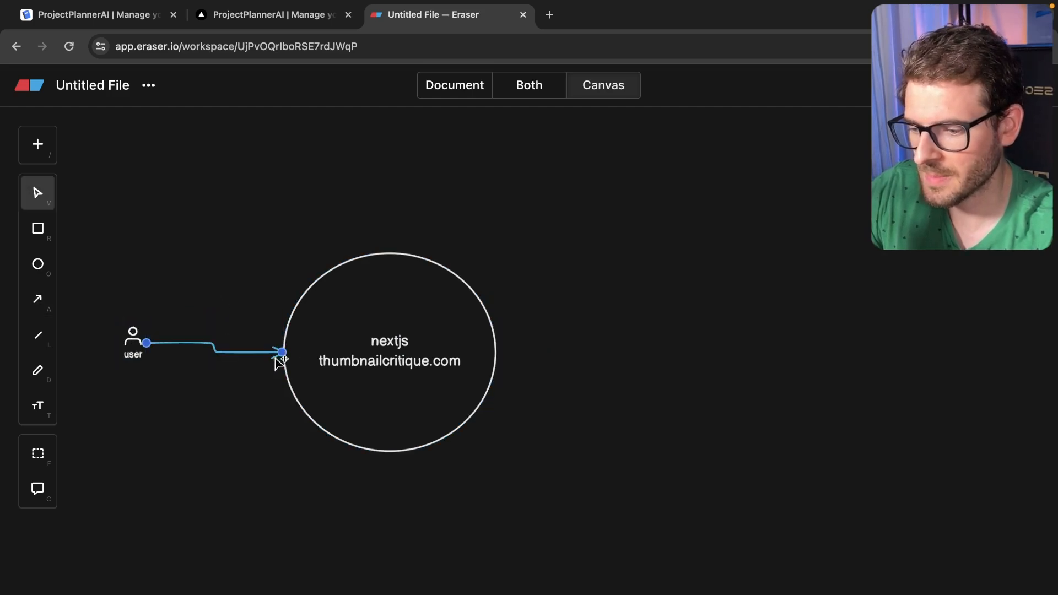
pyautogui.write('/chabgeld')
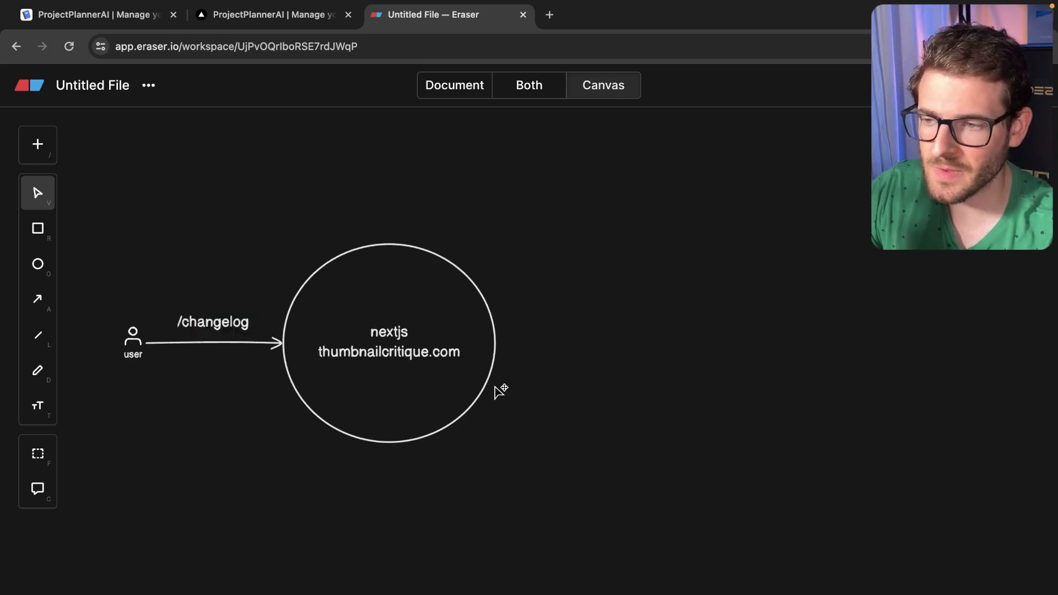
pyautogui.moveTo(393, 404)
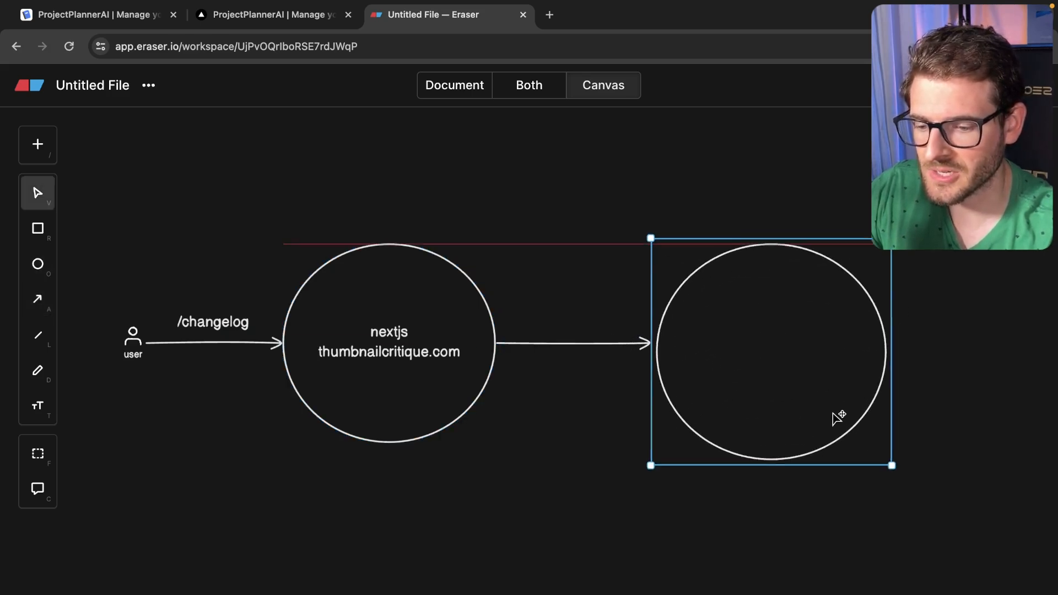
# Step: Add a projectplannerai nextjs circle reached via /changelog/ID123 with a return arrow, then go back to the changelog site
pyautogui.moveTo(836, 416); pyautogui.dragTo(773, 328)
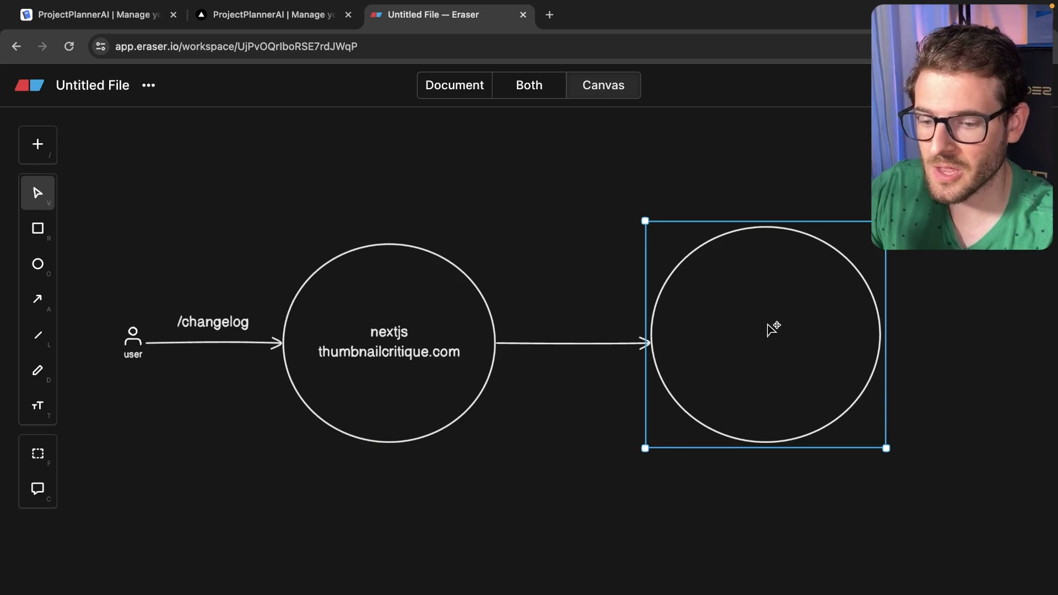
pyautogui.write('nextjs')
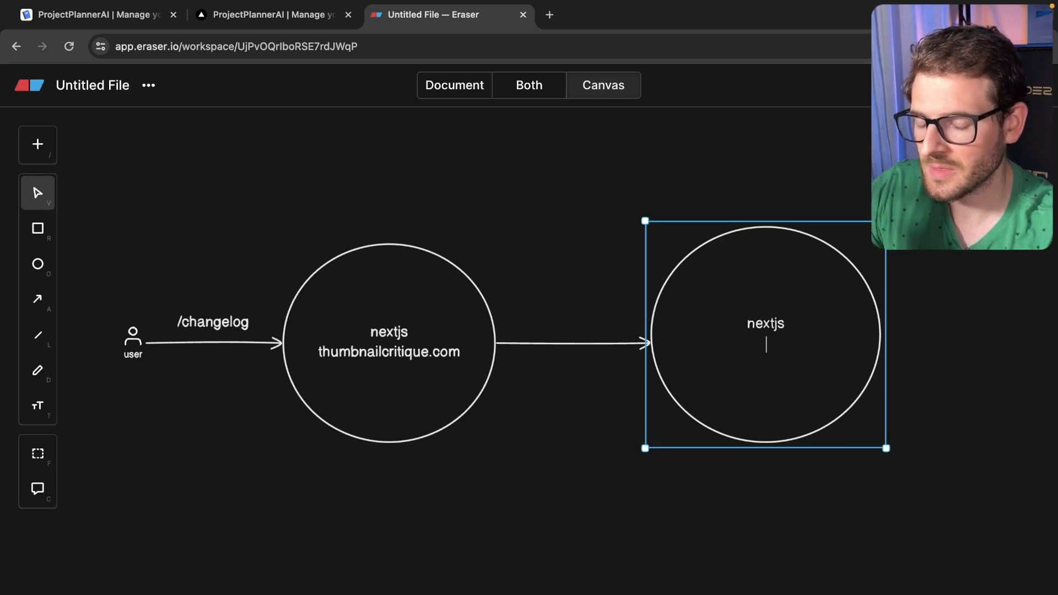
pyautogui.write('projectplannerai.com')
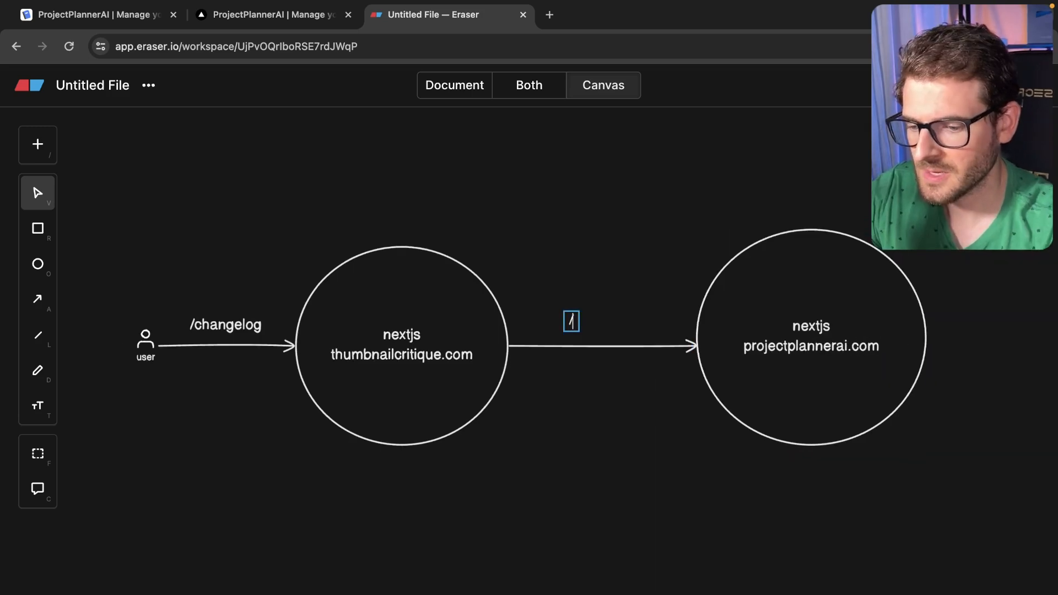
pyautogui.write('/changelog/')
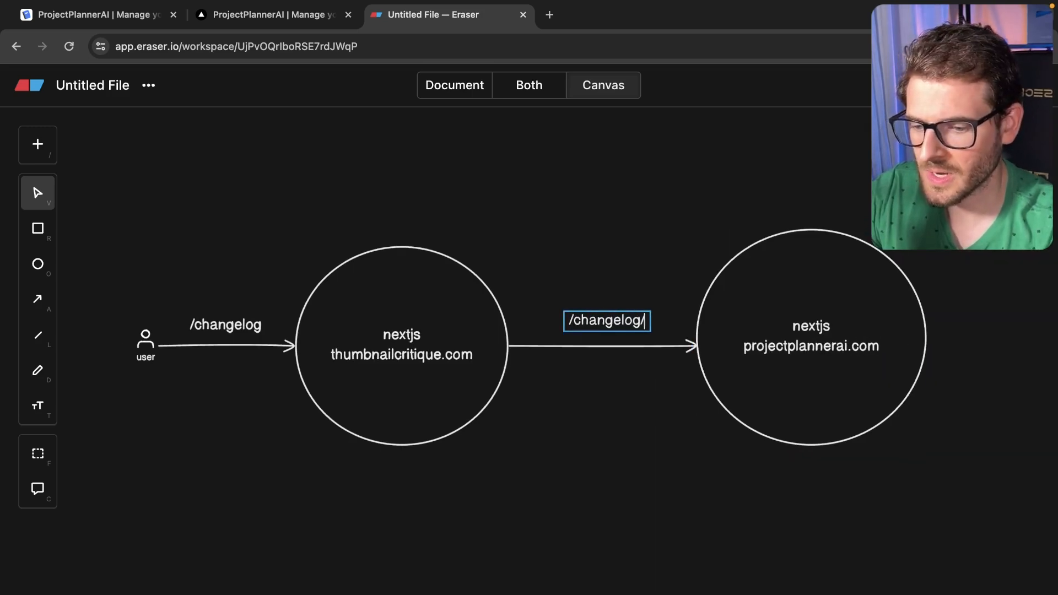
pyautogui.write('ID')
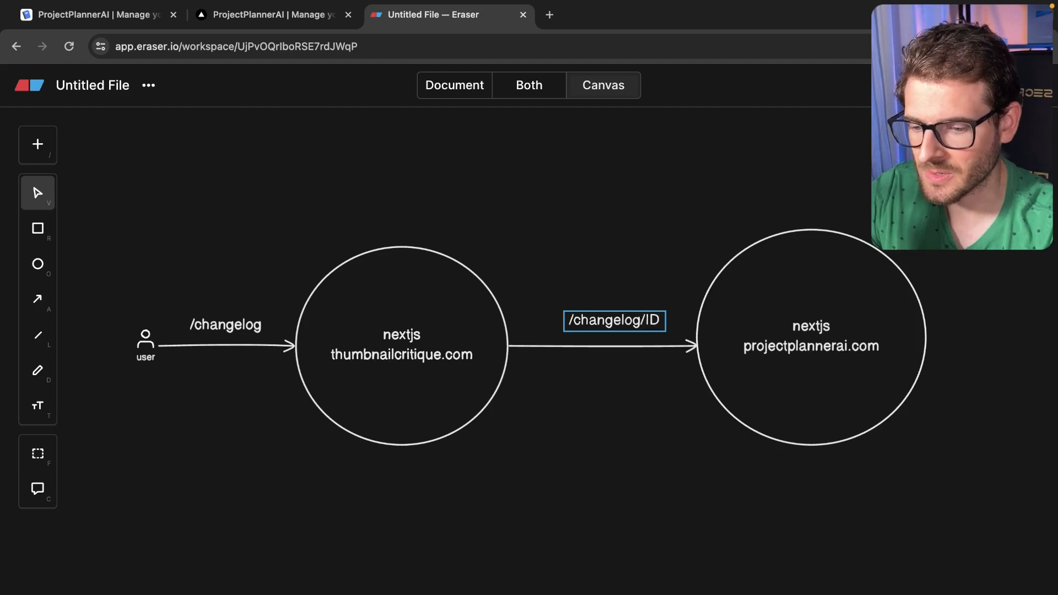
pyautogui.write('123')
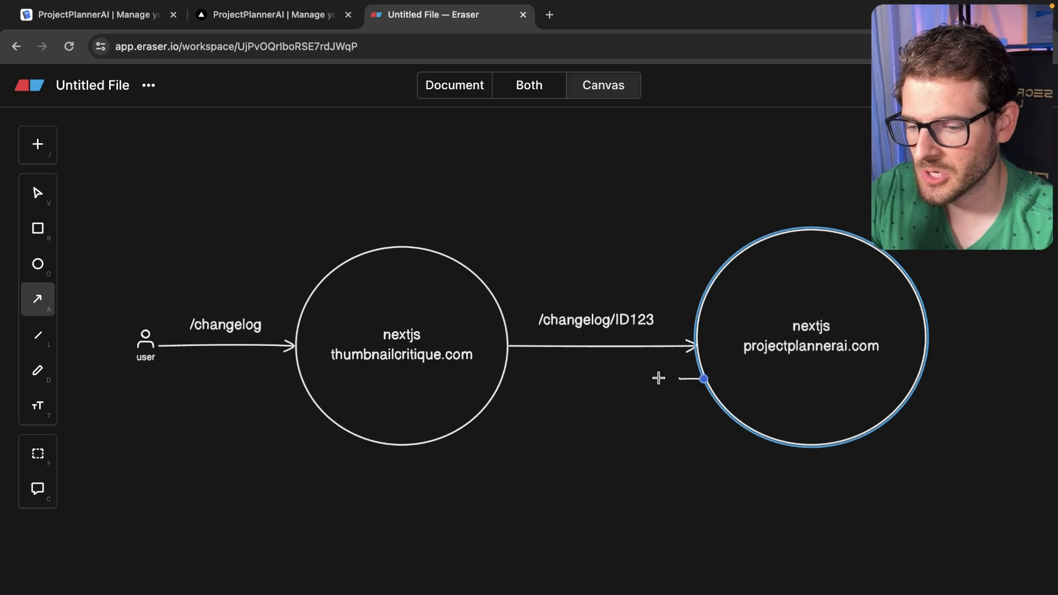
pyautogui.moveTo(704, 378); pyautogui.dragTo(502, 378)
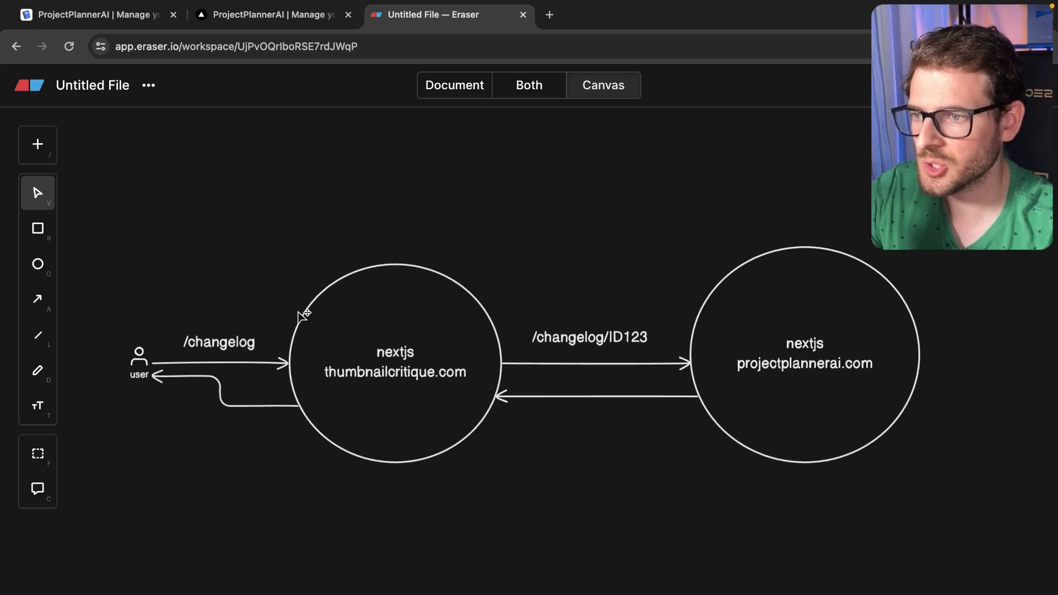
pyautogui.moveTo(431, 307)
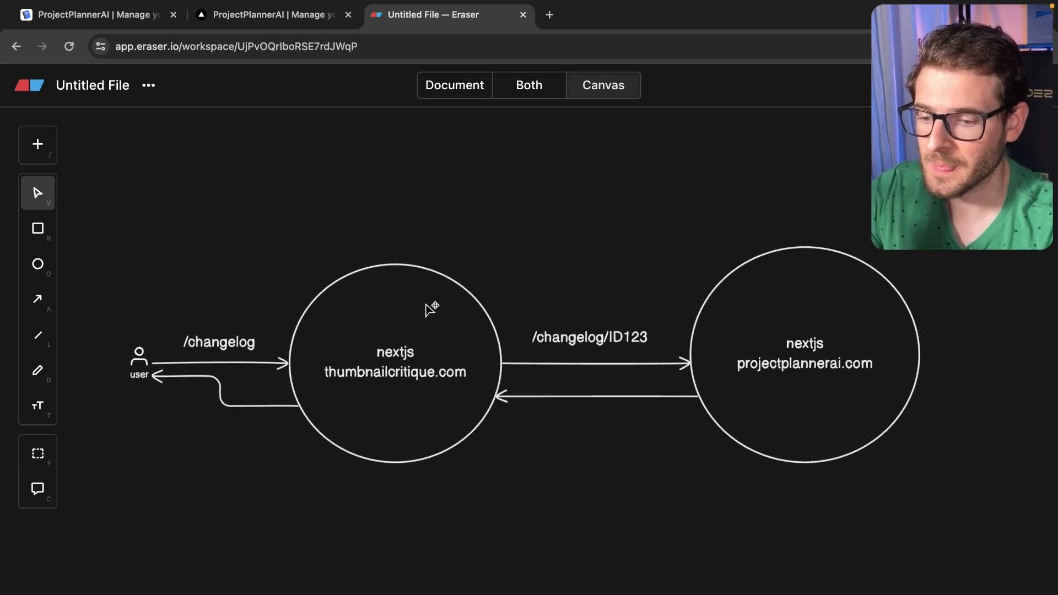
pyautogui.moveTo(283, 140)
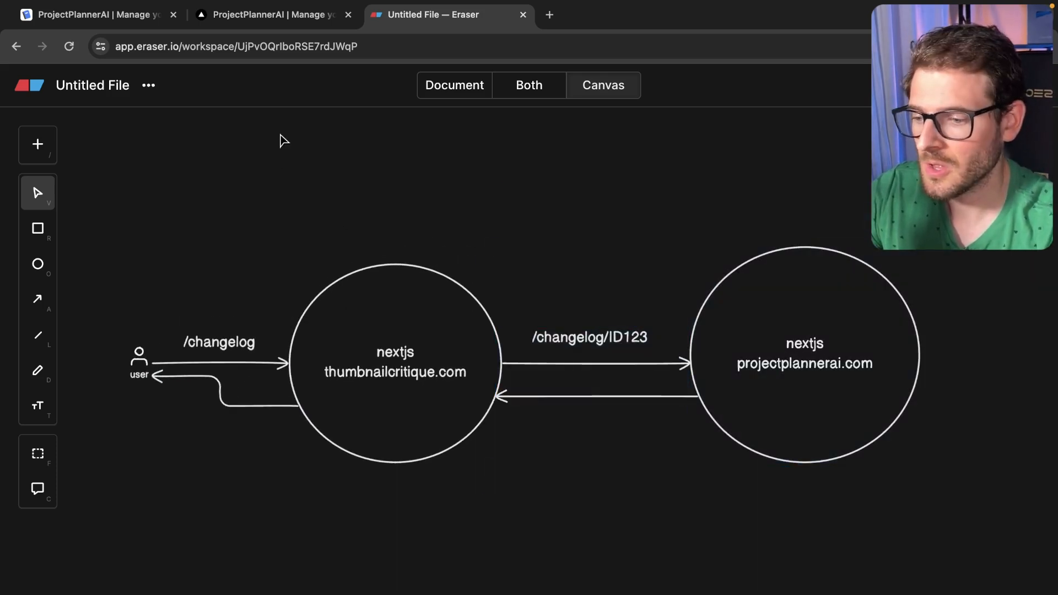
pyautogui.click(273, 14)
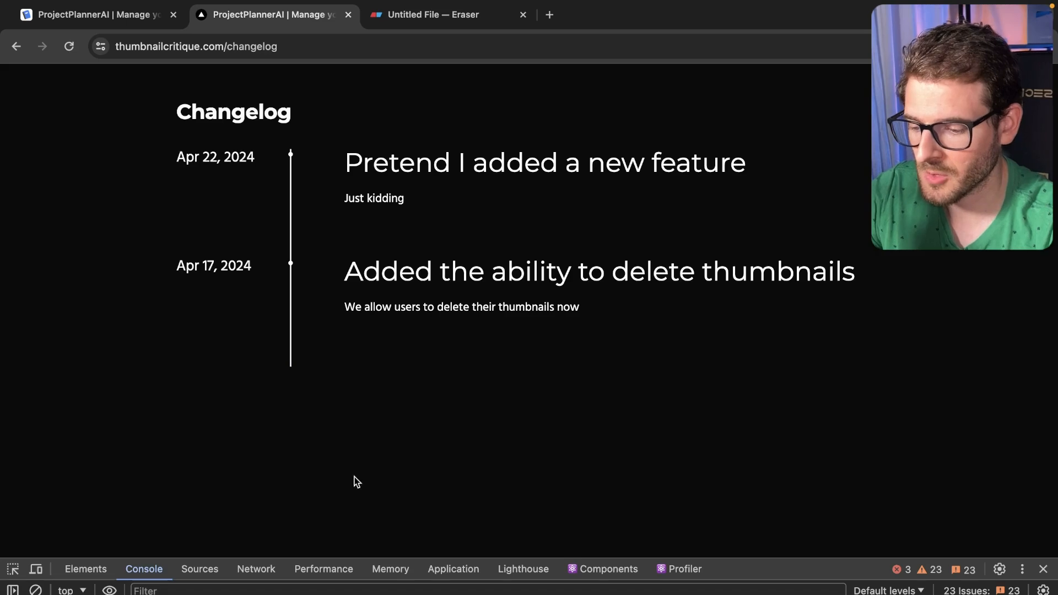
# Step: Filter network requests to projectplanner and inspect the 6005-42f0ca81fb4dc2a3.js chunk's headers, then move to the Next.js rewrites docs
pyautogui.click(255, 568)
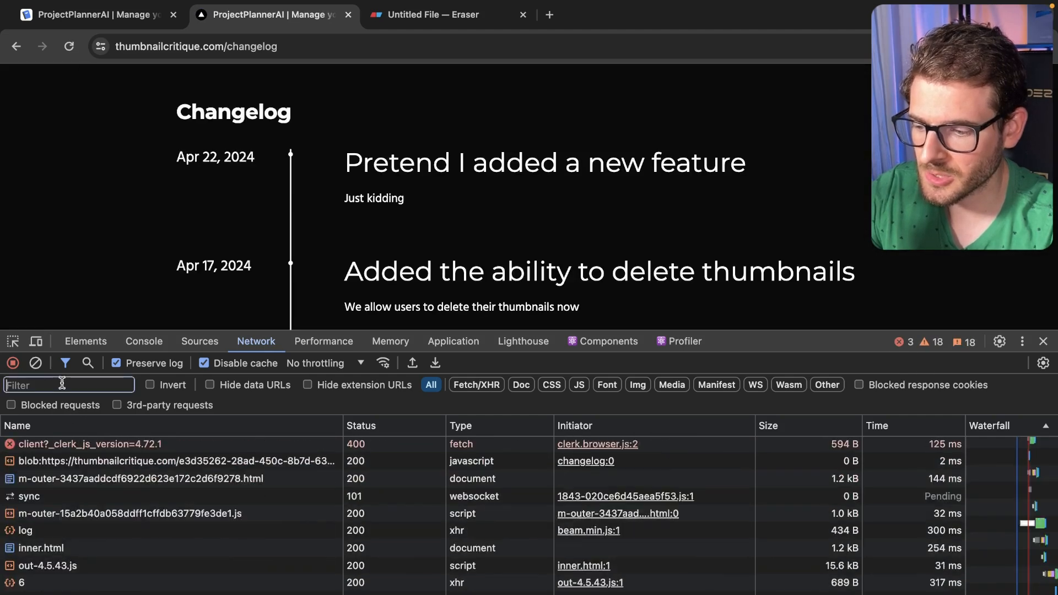
pyautogui.write('projectplannerai.com')
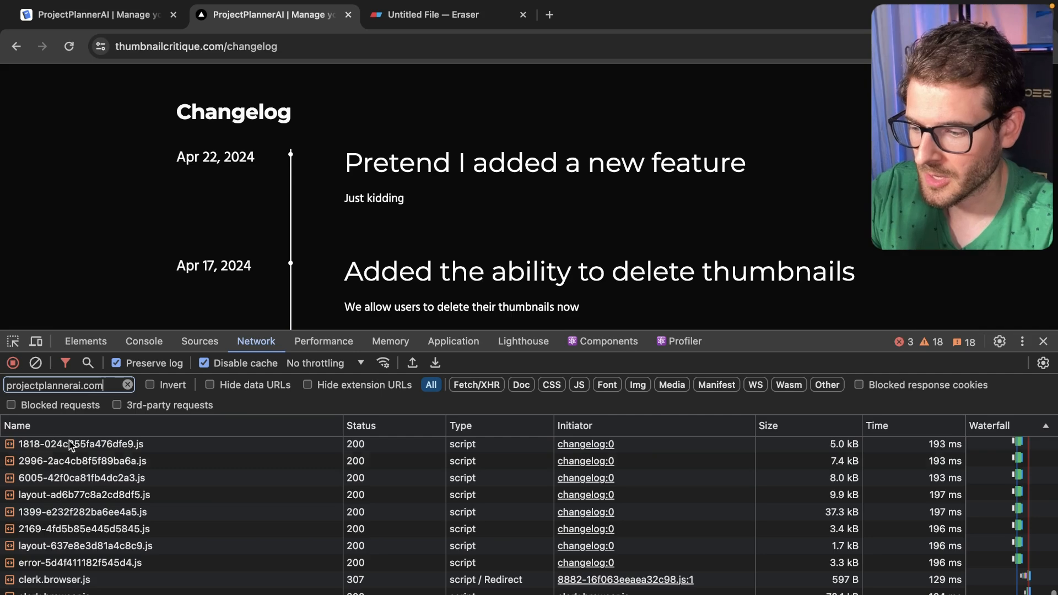
pyautogui.click(83, 477)
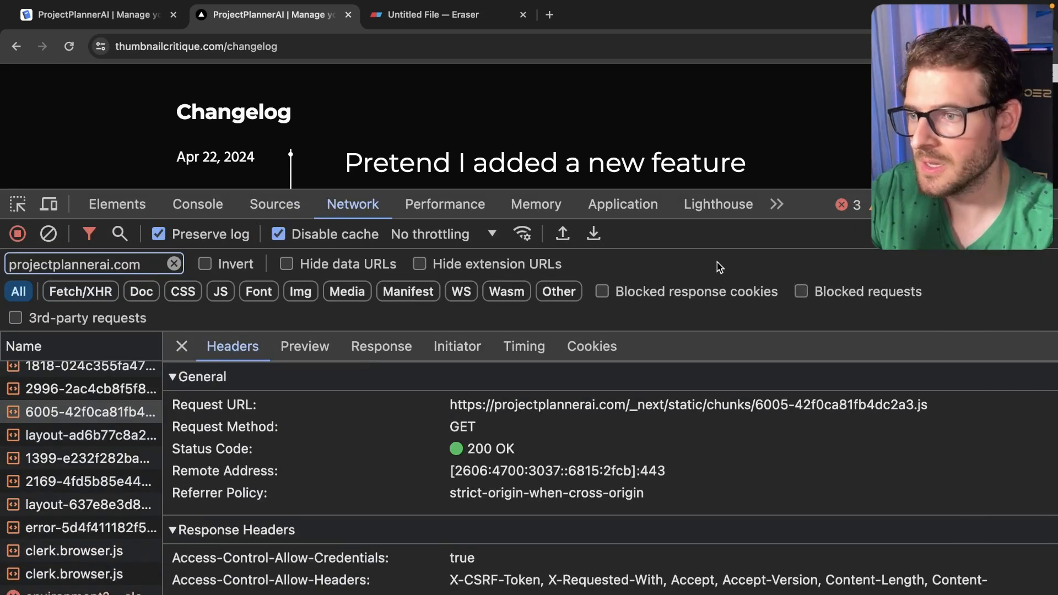
pyautogui.moveTo(216, 499)
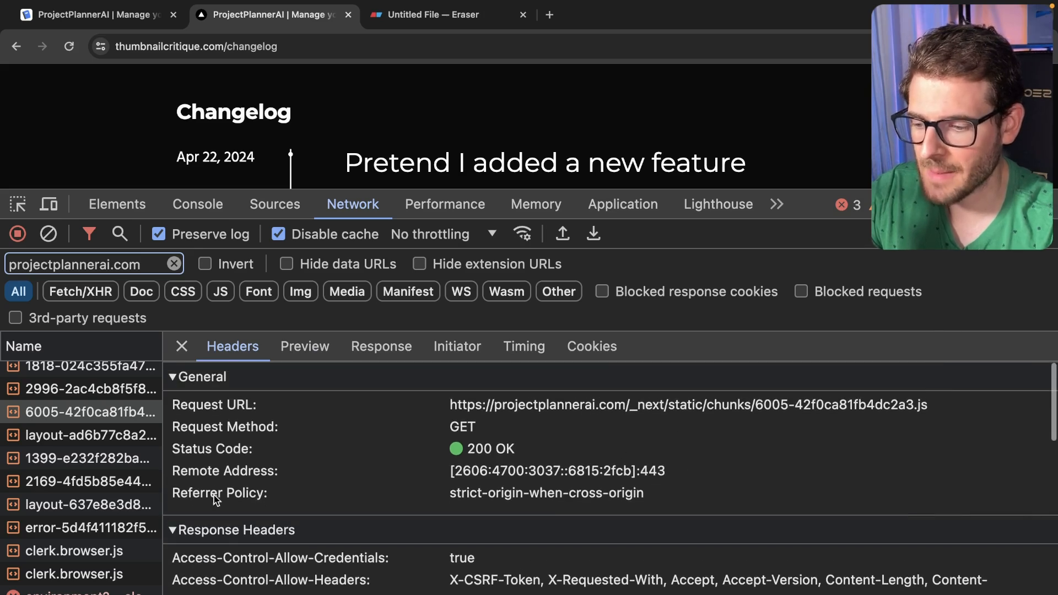
pyautogui.click(89, 435)
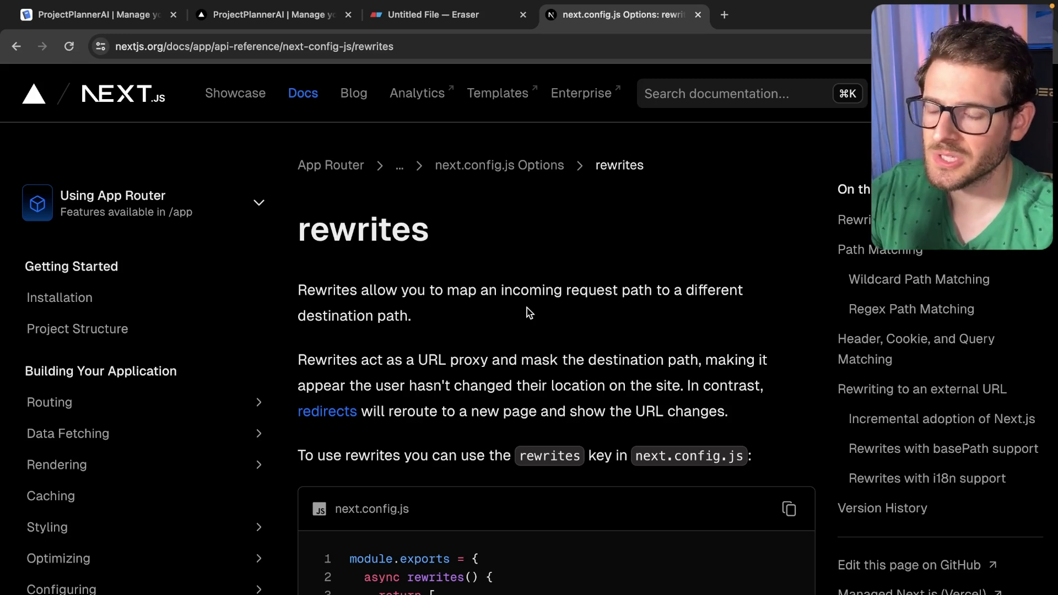
# Step: Search the rewrites docs for 'external' and browse the external URL examples, then return to the changelog
pyautogui.scroll(-3)
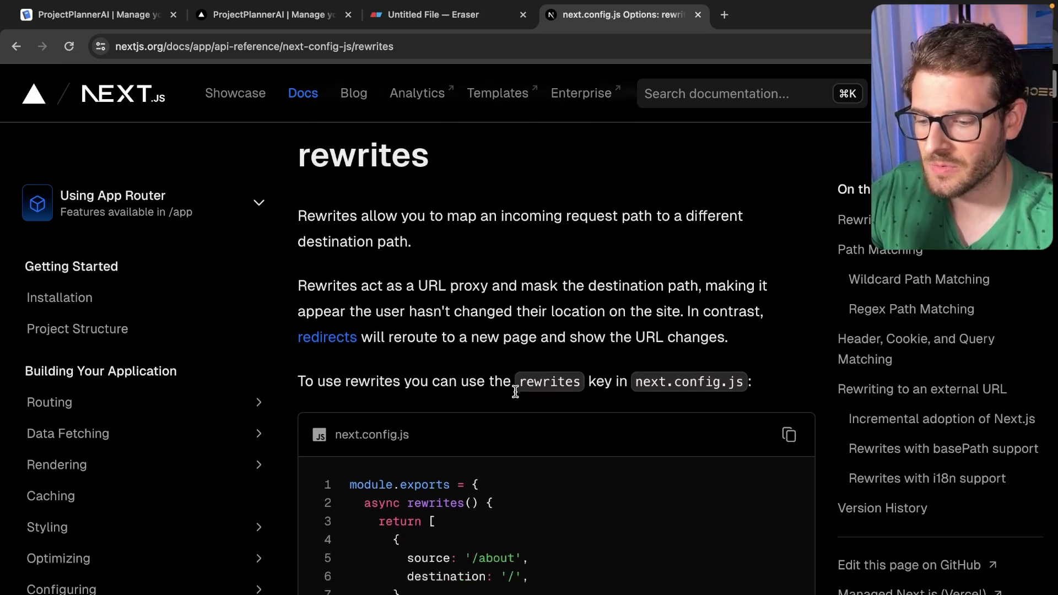
pyautogui.moveTo(516, 397)
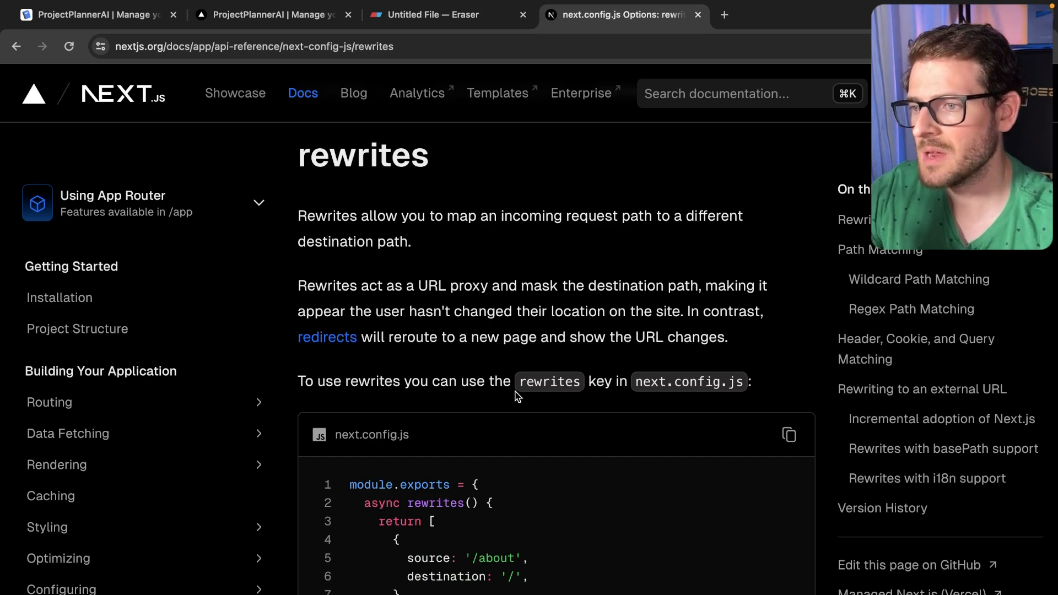
pyautogui.scroll(-3)
pyautogui.write('e')
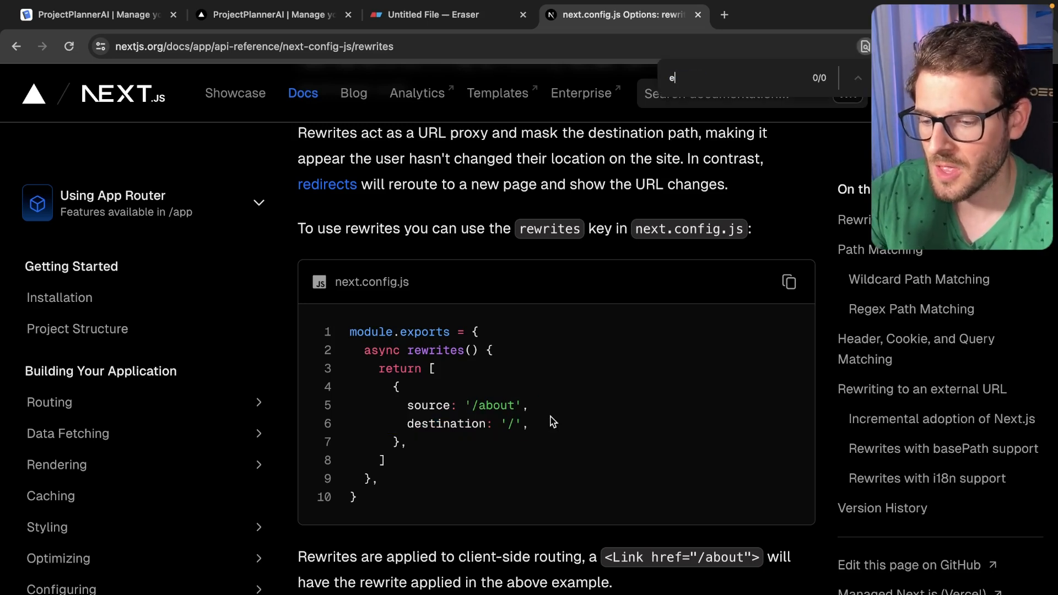
pyautogui.write('xternal')
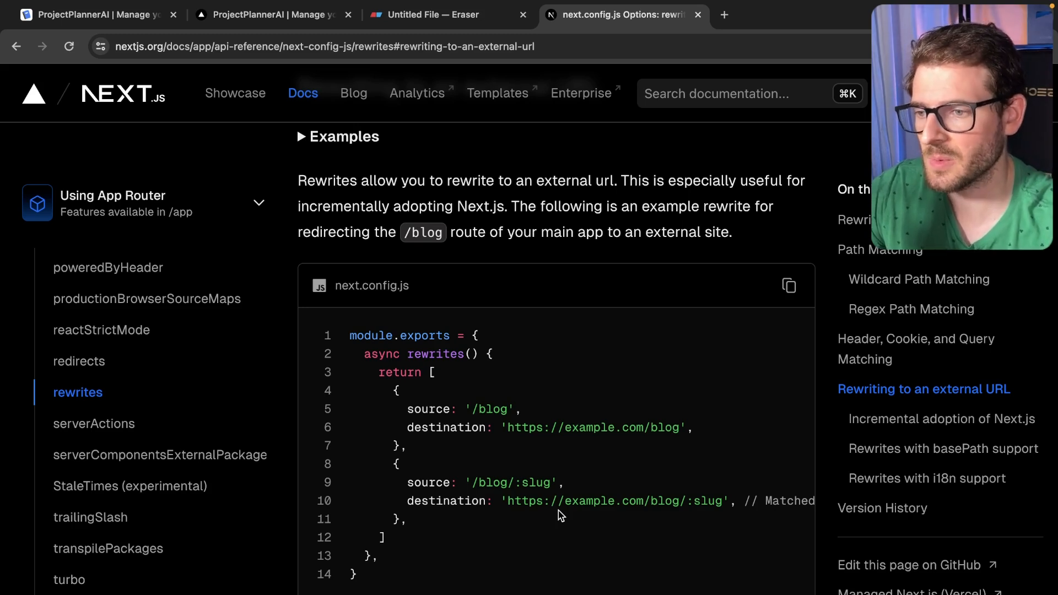
pyautogui.moveTo(473, 407)
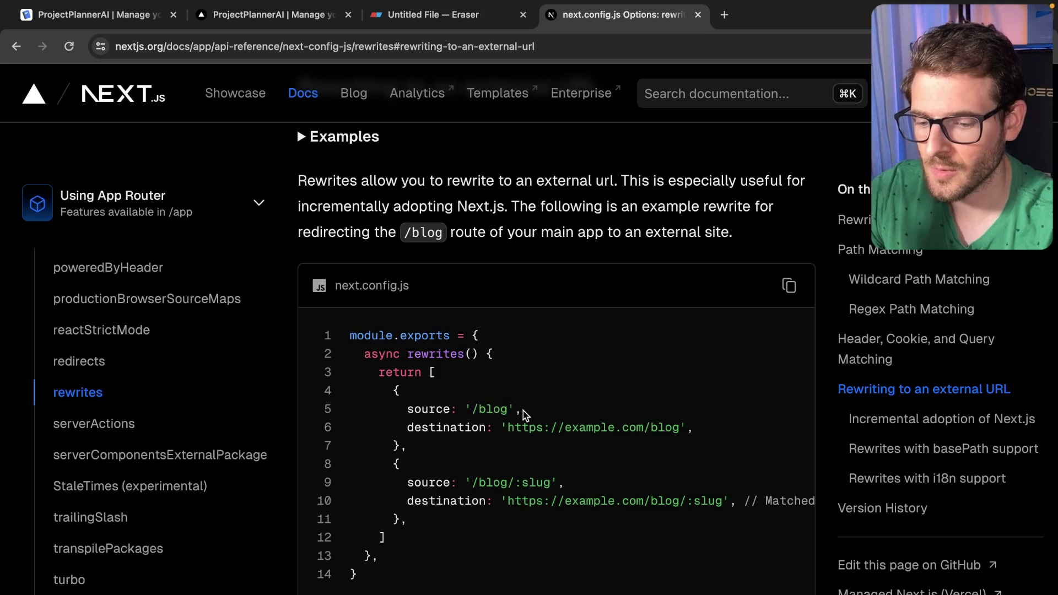
pyautogui.scroll(-3)
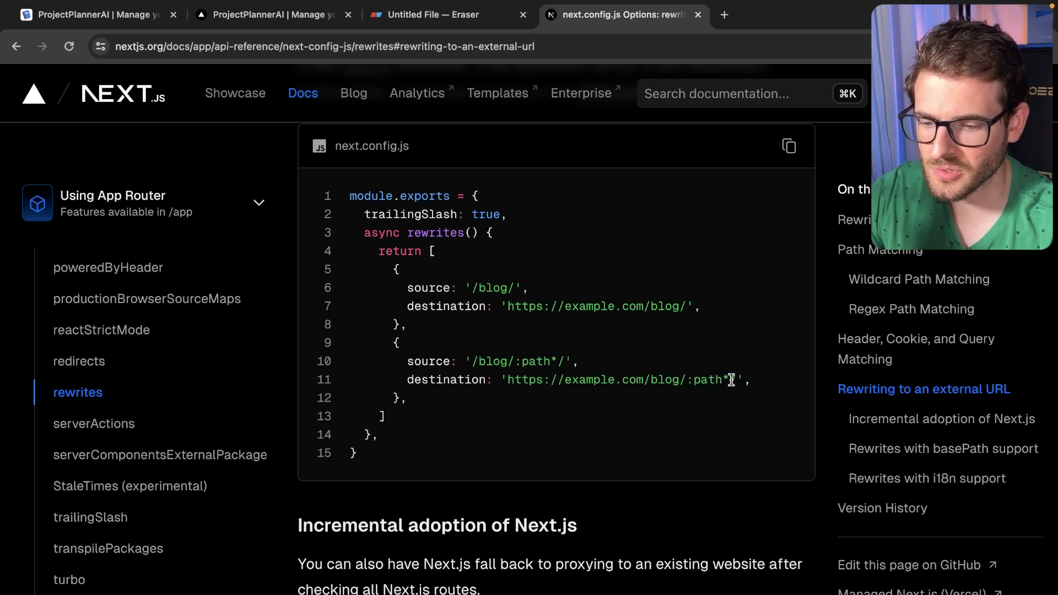
pyautogui.scroll(-3)
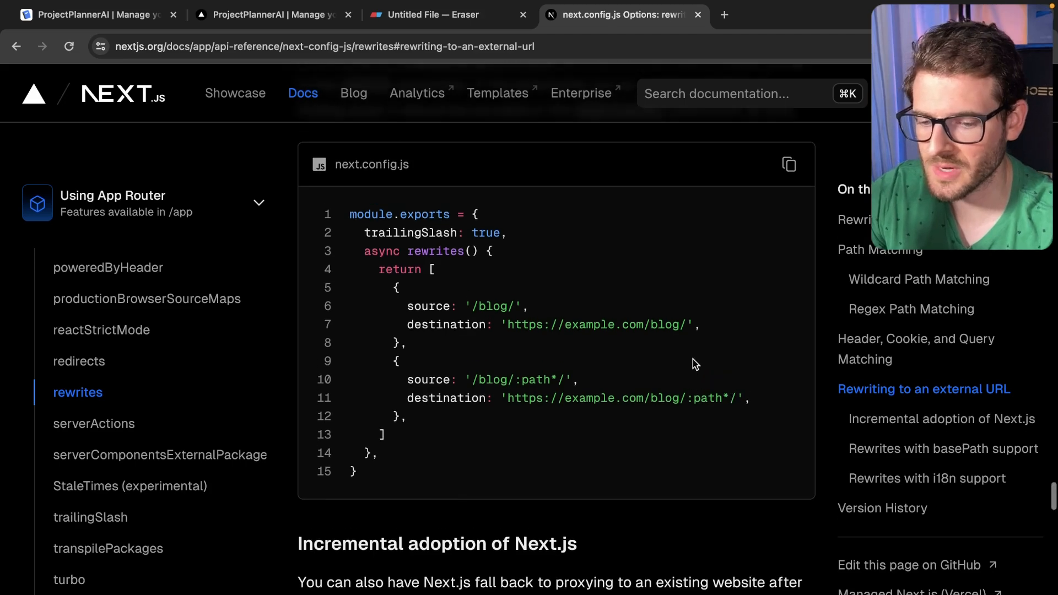
pyautogui.scroll(-3)
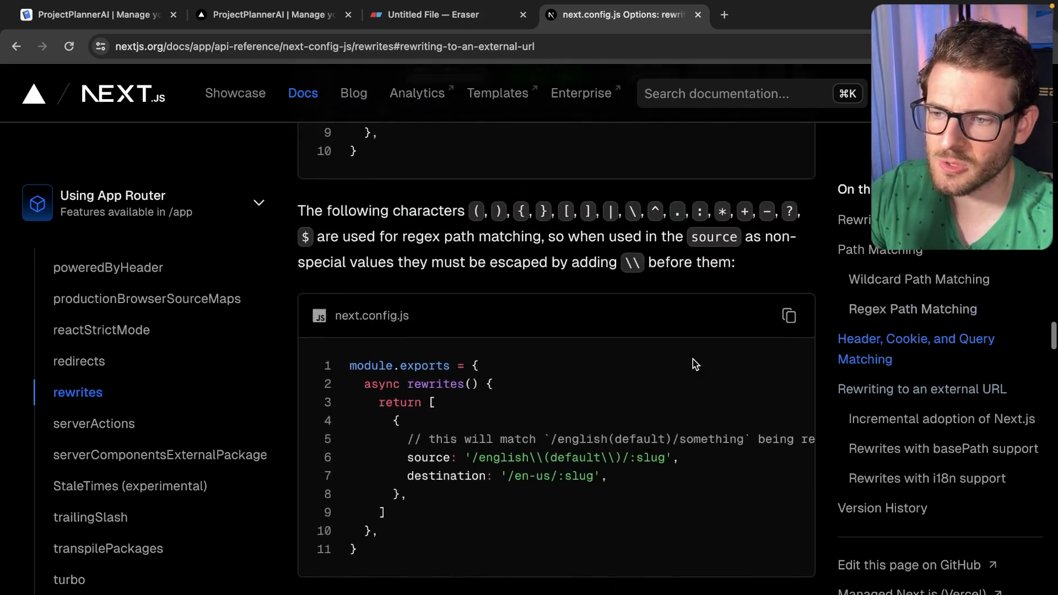
pyautogui.scroll(-3)
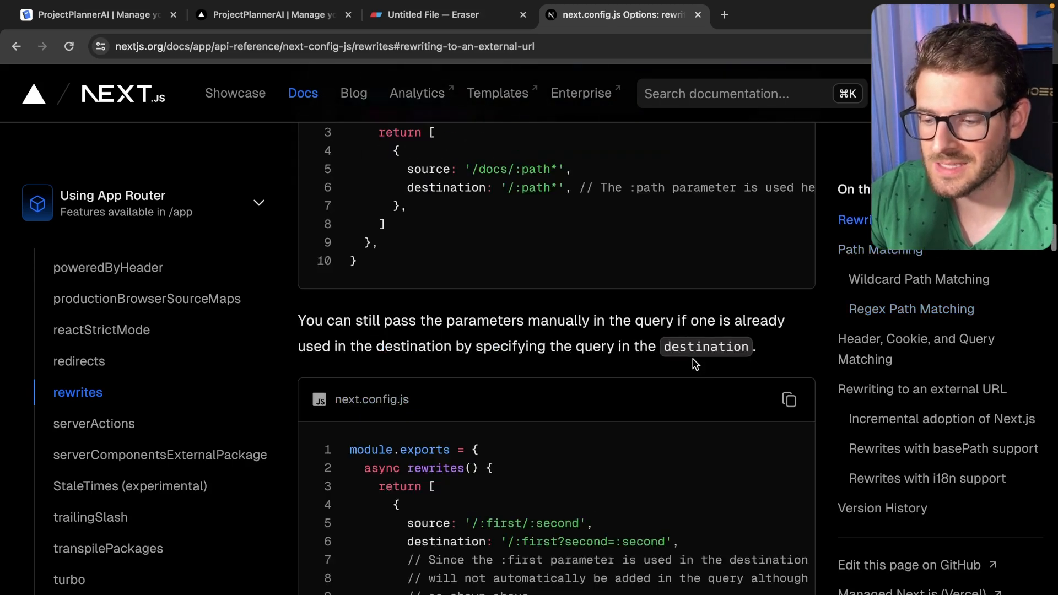
pyautogui.click(95, 15)
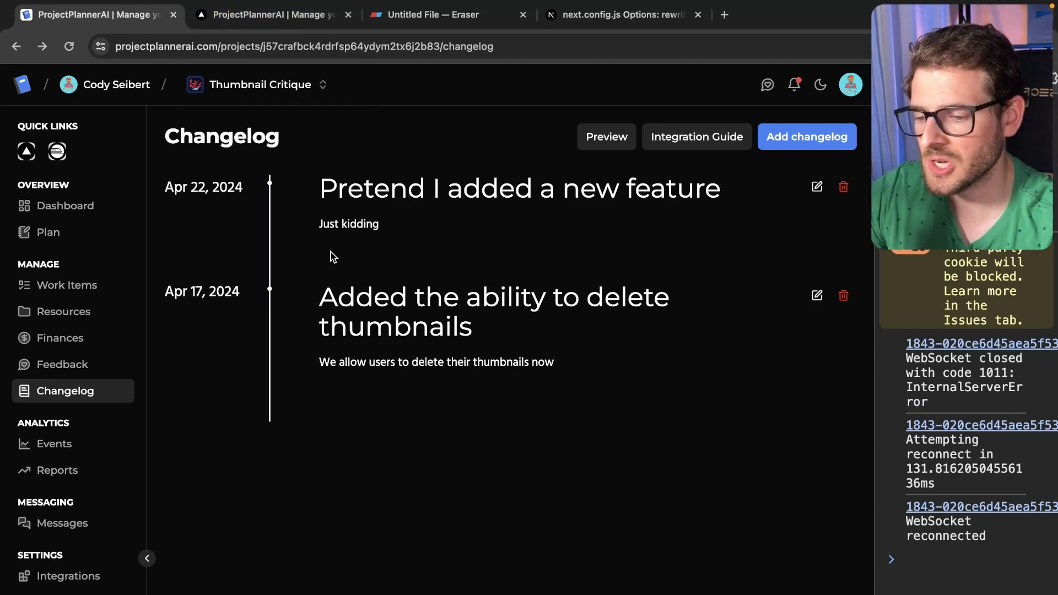
# Step: Visit the ProjectPlannerAI public homepage and open the dashboard list of all projects
pyautogui.click(273, 14)
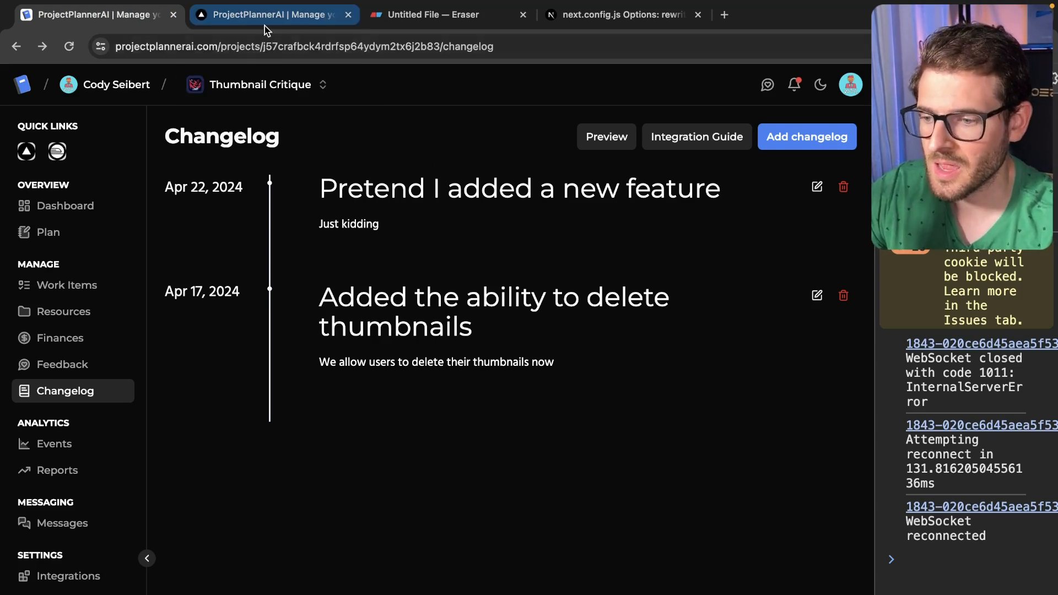
pyautogui.click(605, 136)
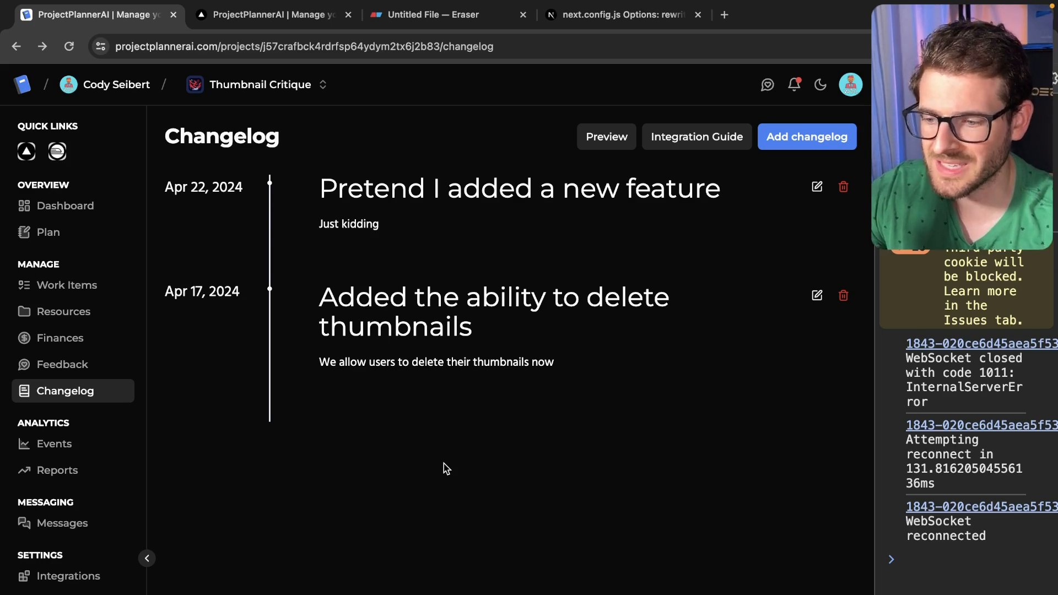
pyautogui.click(166, 47)
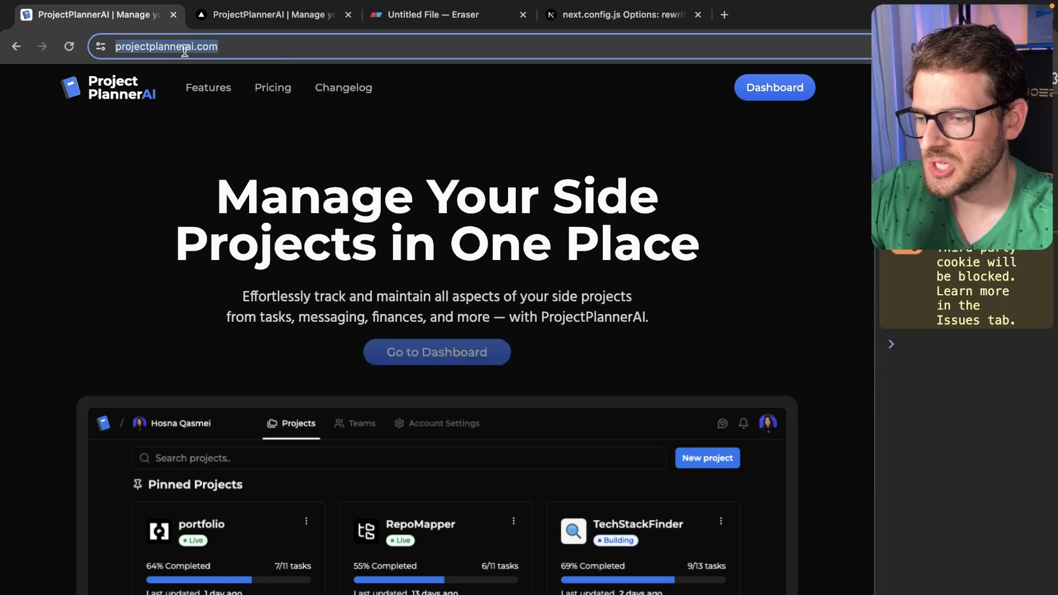
pyautogui.scroll(-3)
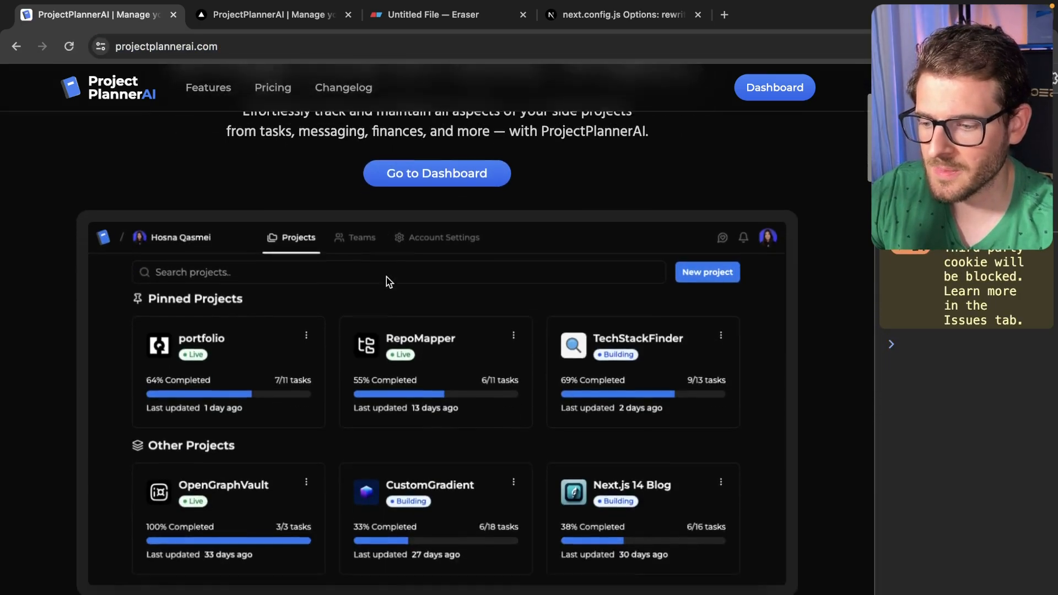
pyautogui.scroll(3)
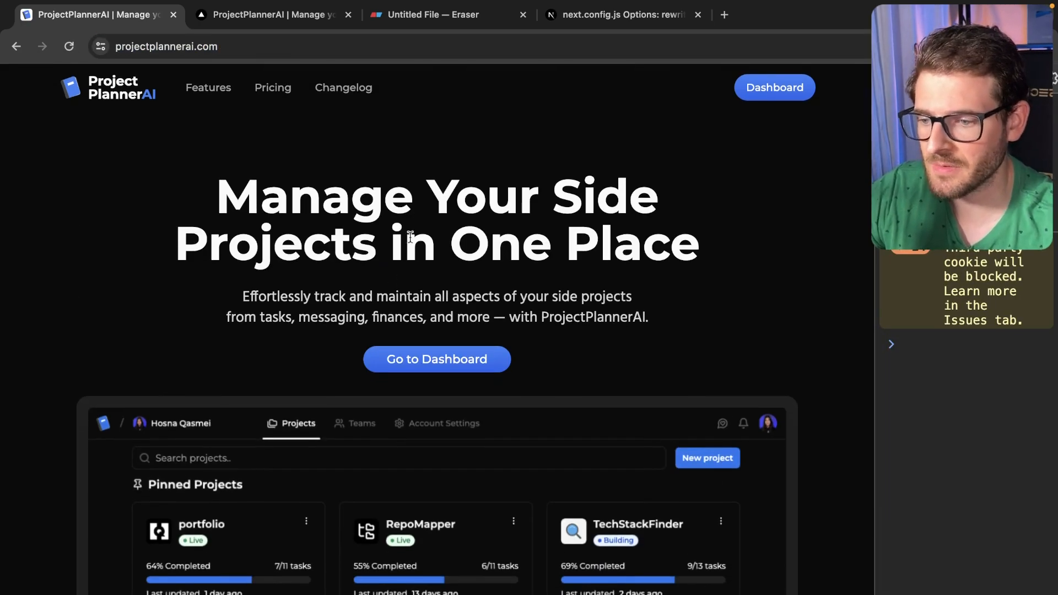
pyautogui.moveTo(393, 172)
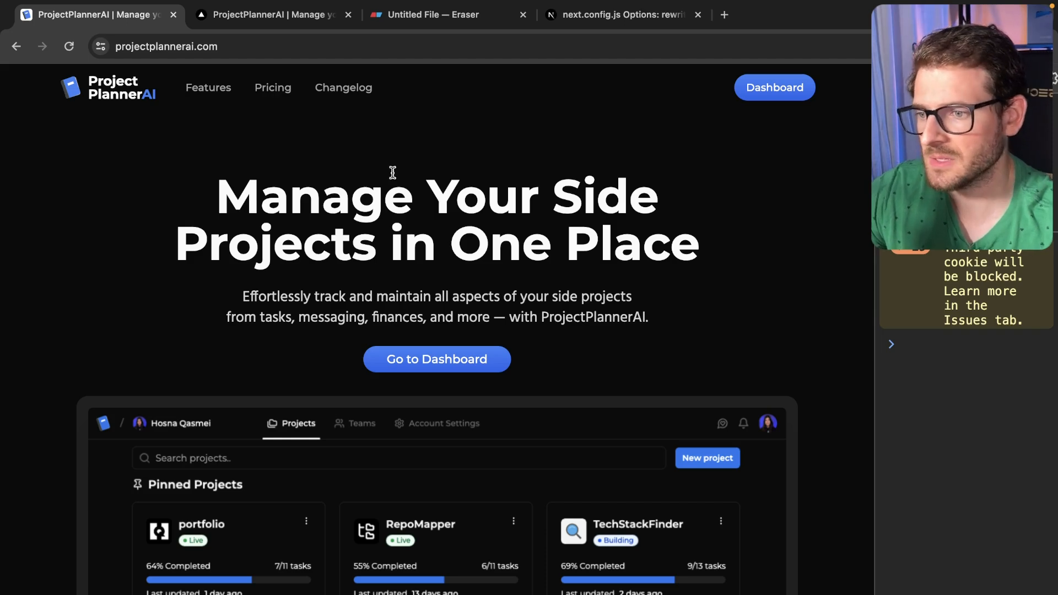
pyautogui.click(436, 358)
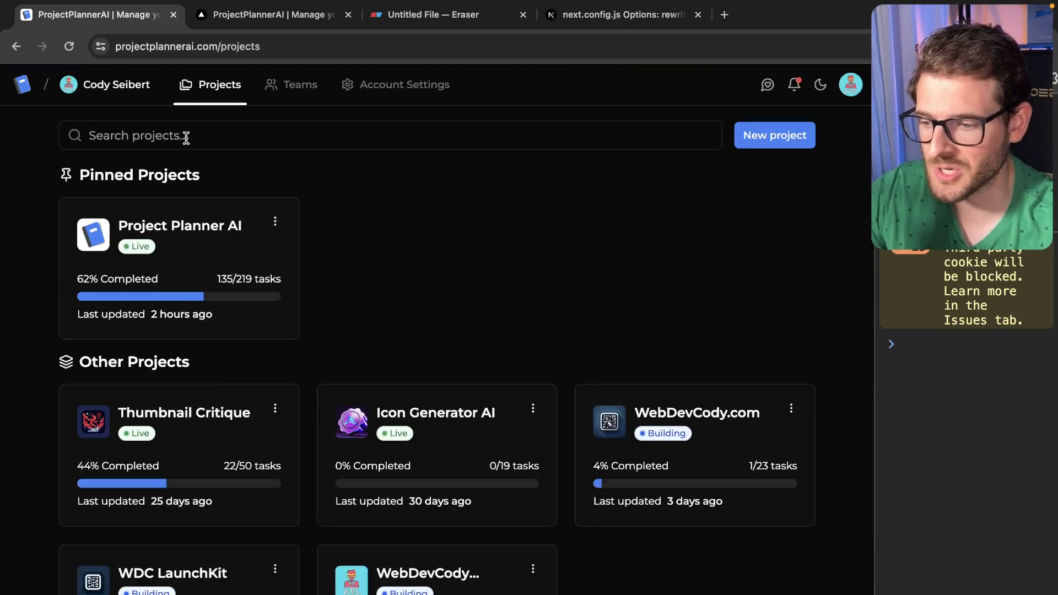
# Step: View the WebDevCody (YouTube) project's Work Items board, then its Feedback page
pyautogui.click(179, 225)
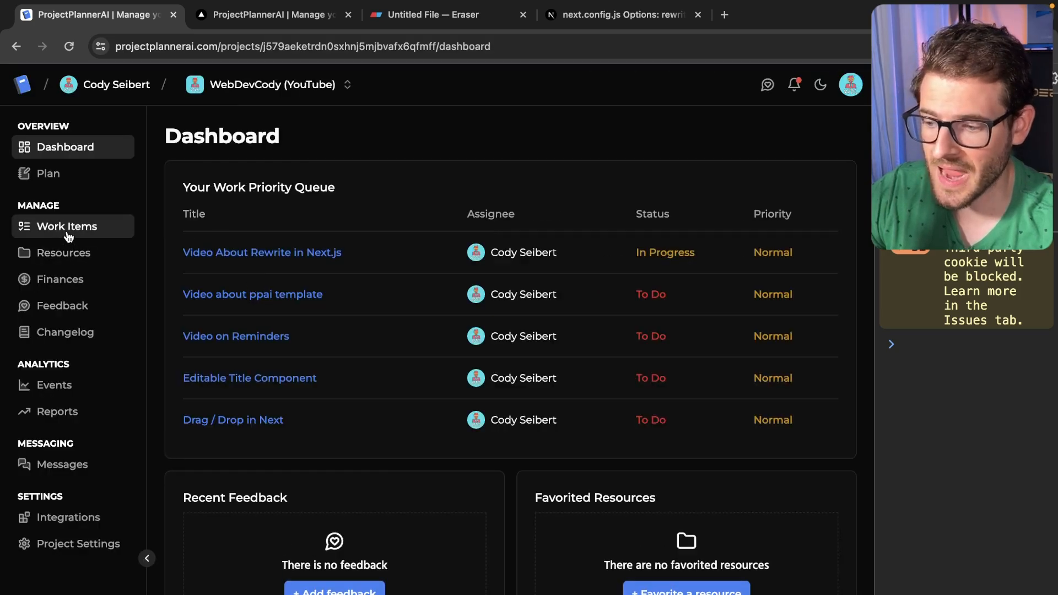
pyautogui.click(66, 226)
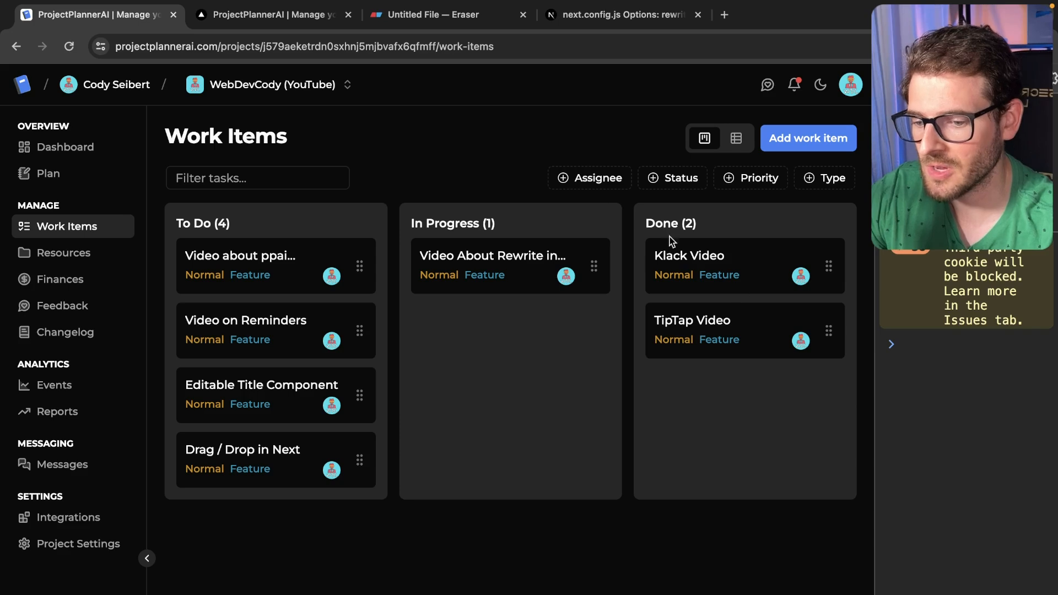
pyautogui.moveTo(350, 301)
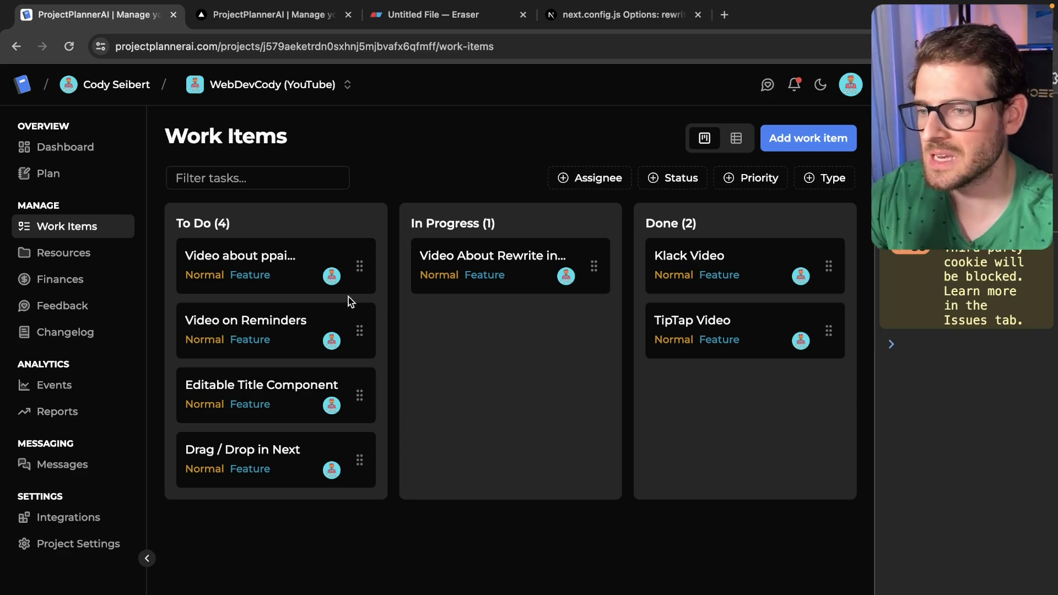
pyautogui.moveTo(223, 439)
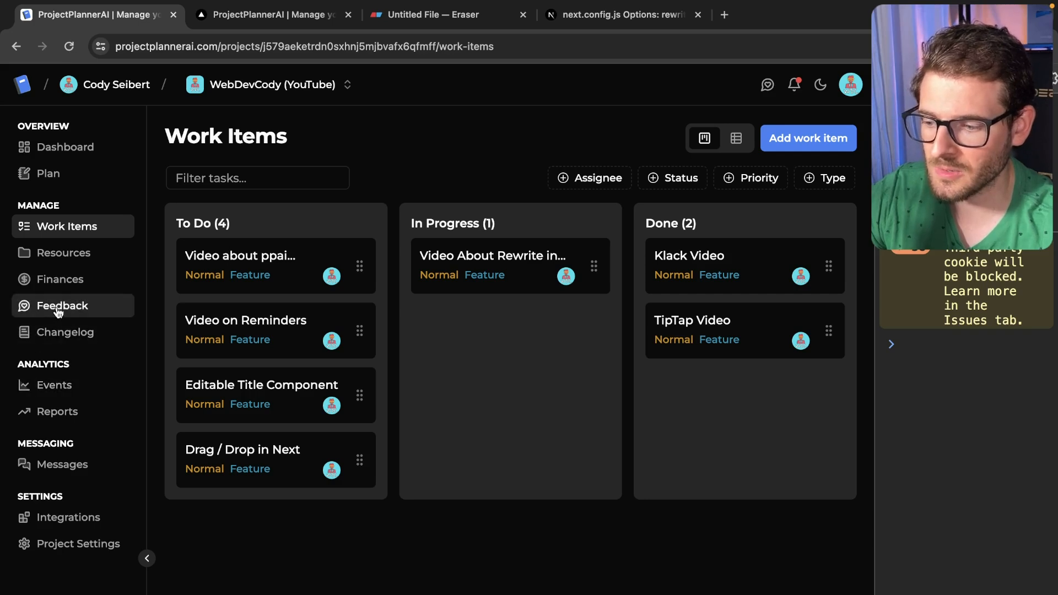
pyautogui.click(62, 305)
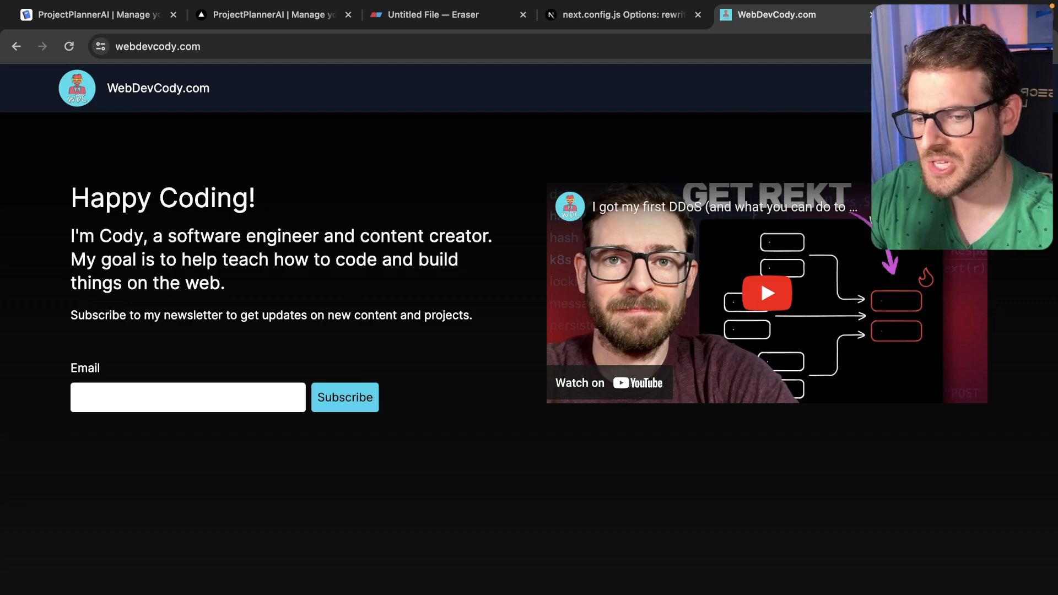
pyautogui.moveTo(438, 176)
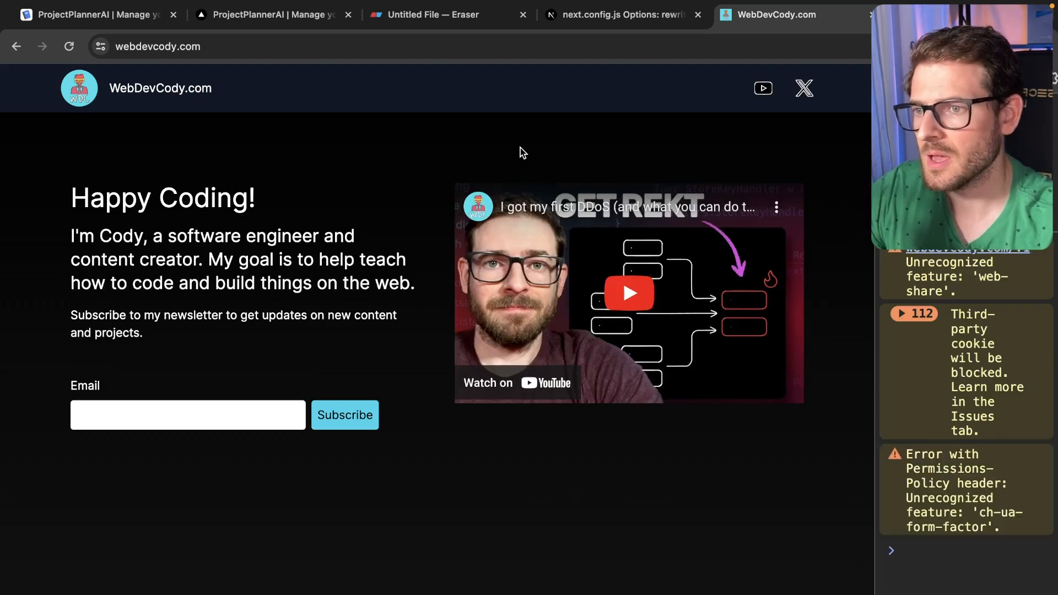
pyautogui.moveTo(709, 88)
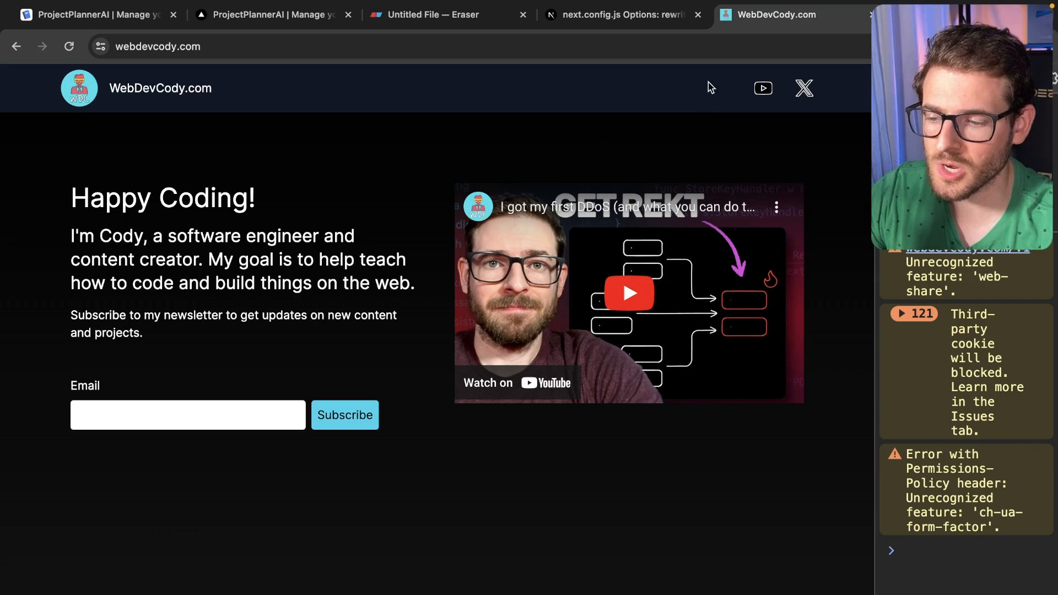
pyautogui.moveTo(378, 99)
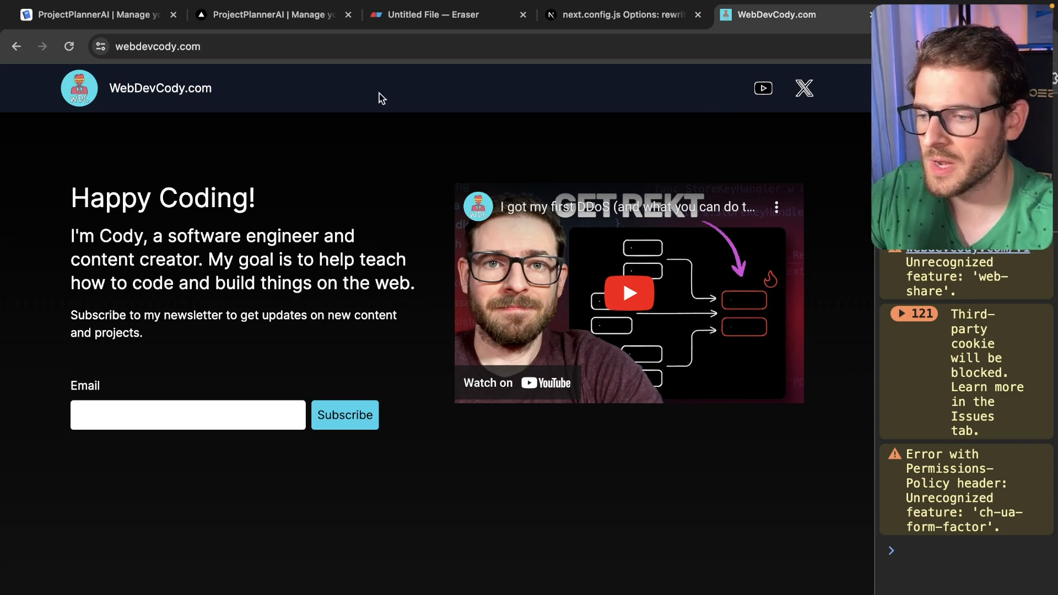
# Step: Return from the webdevcody.com homepage to the YouTube project's empty Feedback page
pyautogui.click(94, 14)
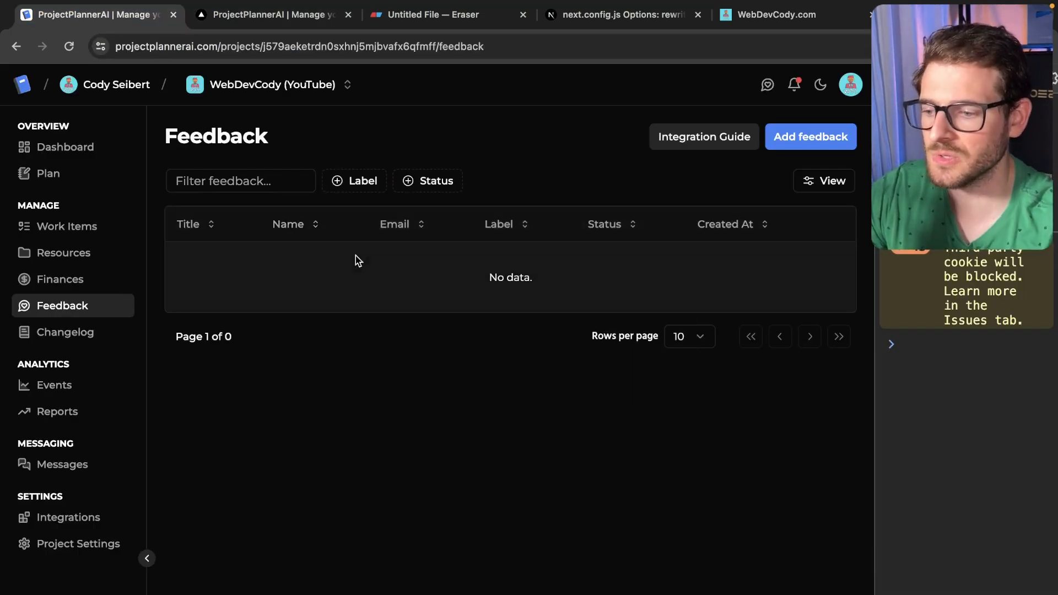
# Step: Revisit the Work Items board, then switch back to the next.config.js rewrites docs
pyautogui.click(67, 226)
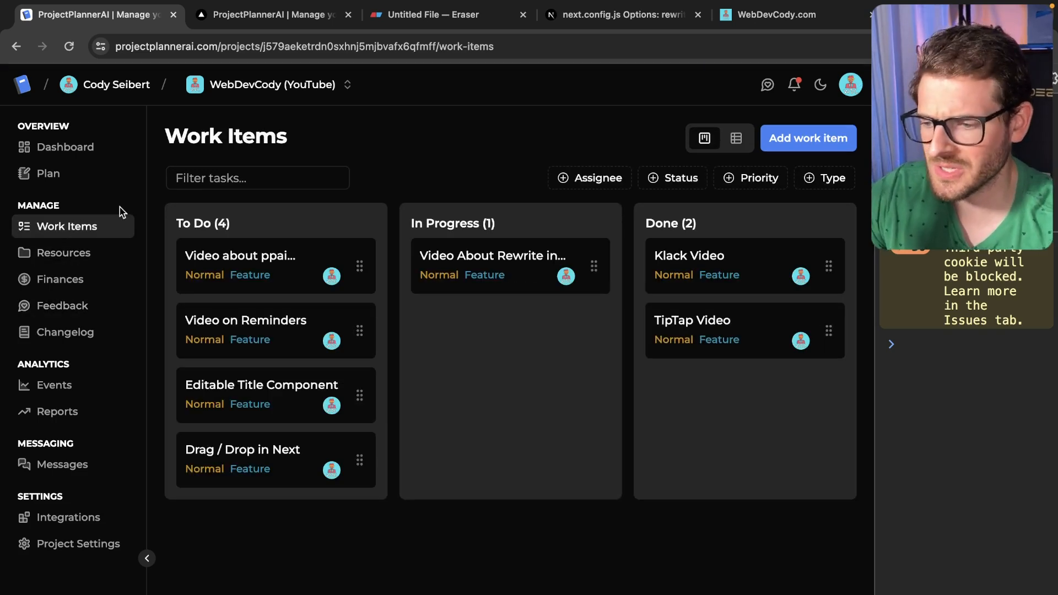
pyautogui.click(621, 14)
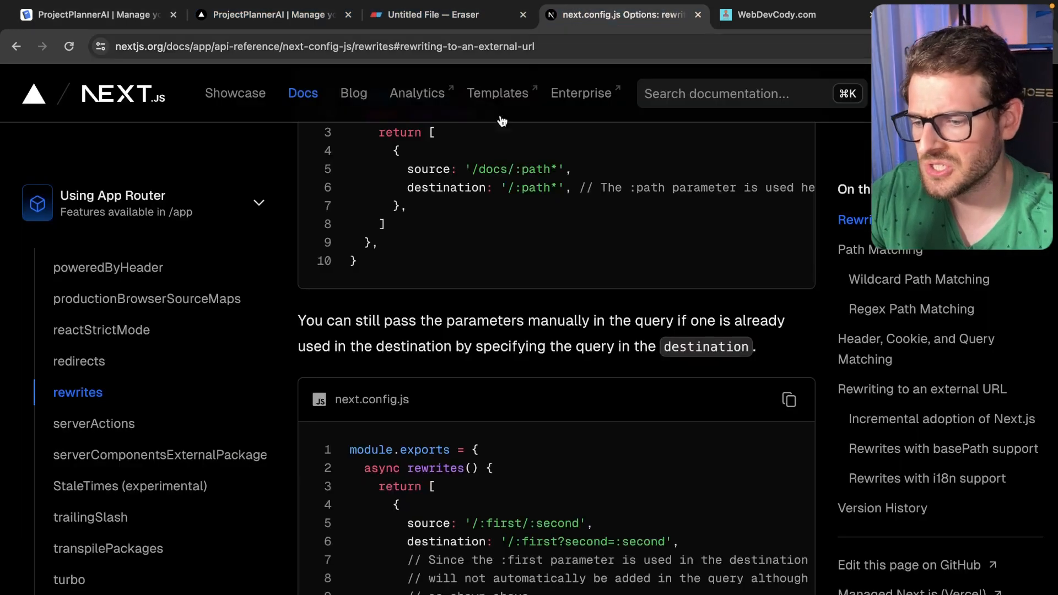